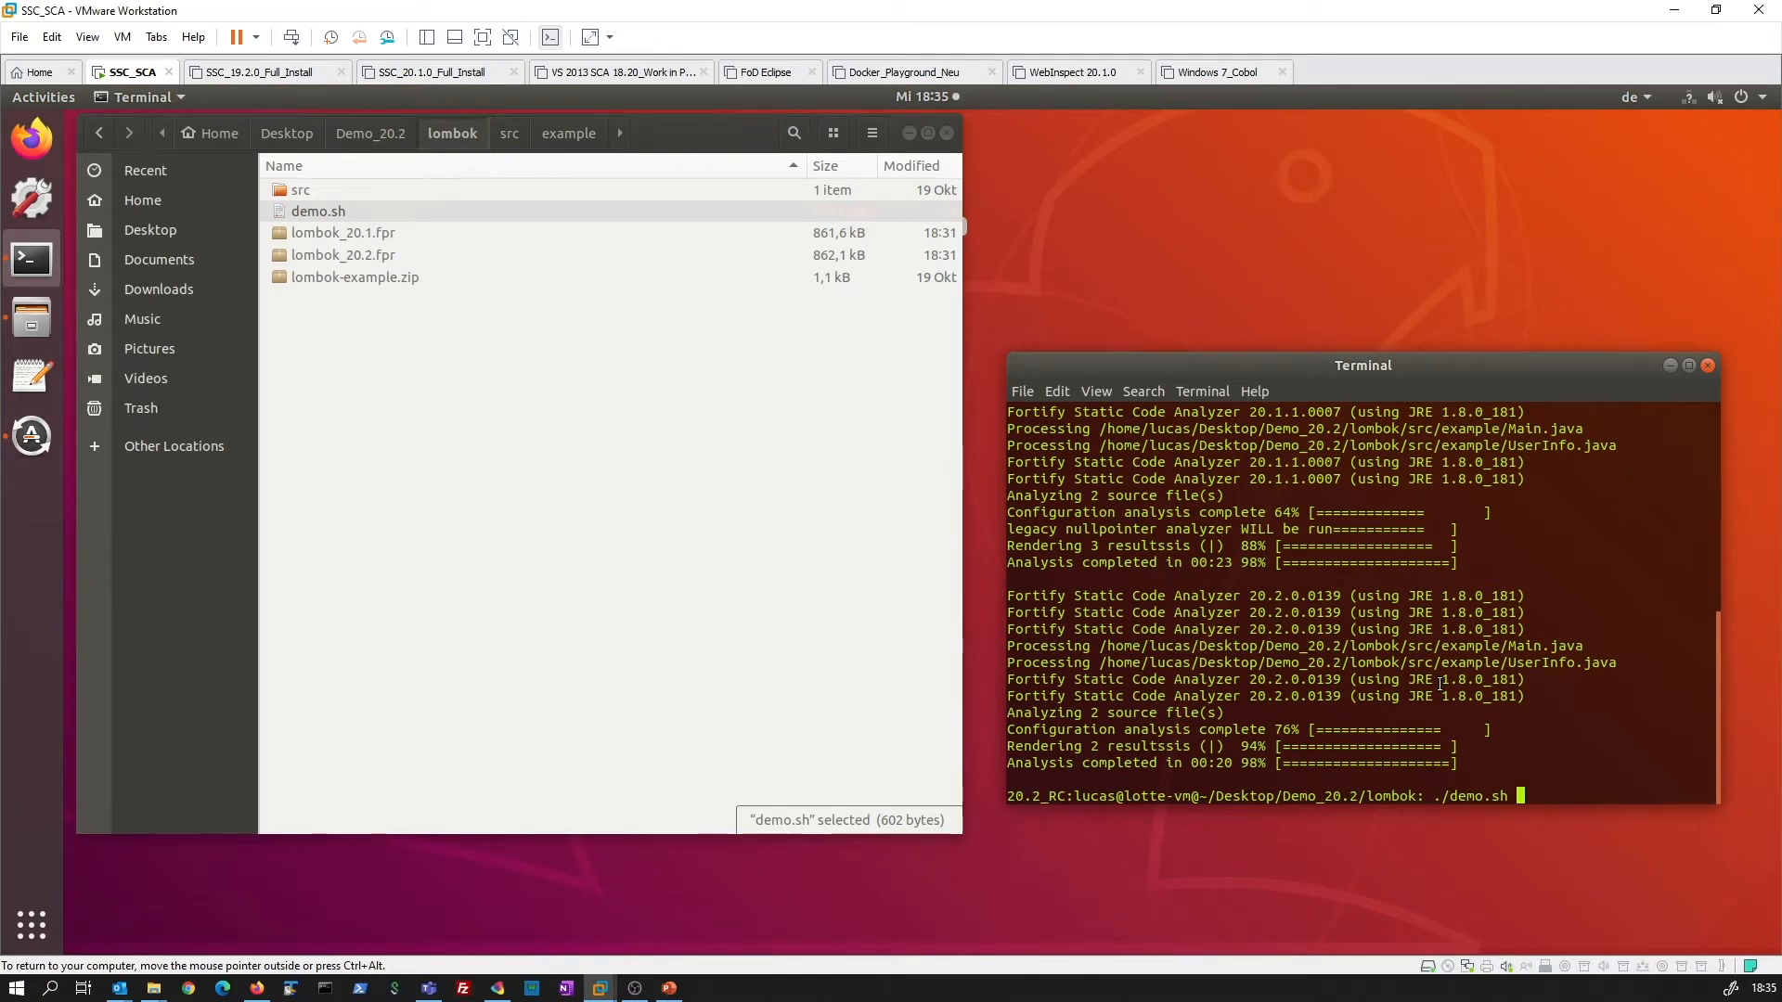
- Run ./demo.sh to clean, translate and scan lombok with both analyzer versions
{"action": "key", "text": "Return"}
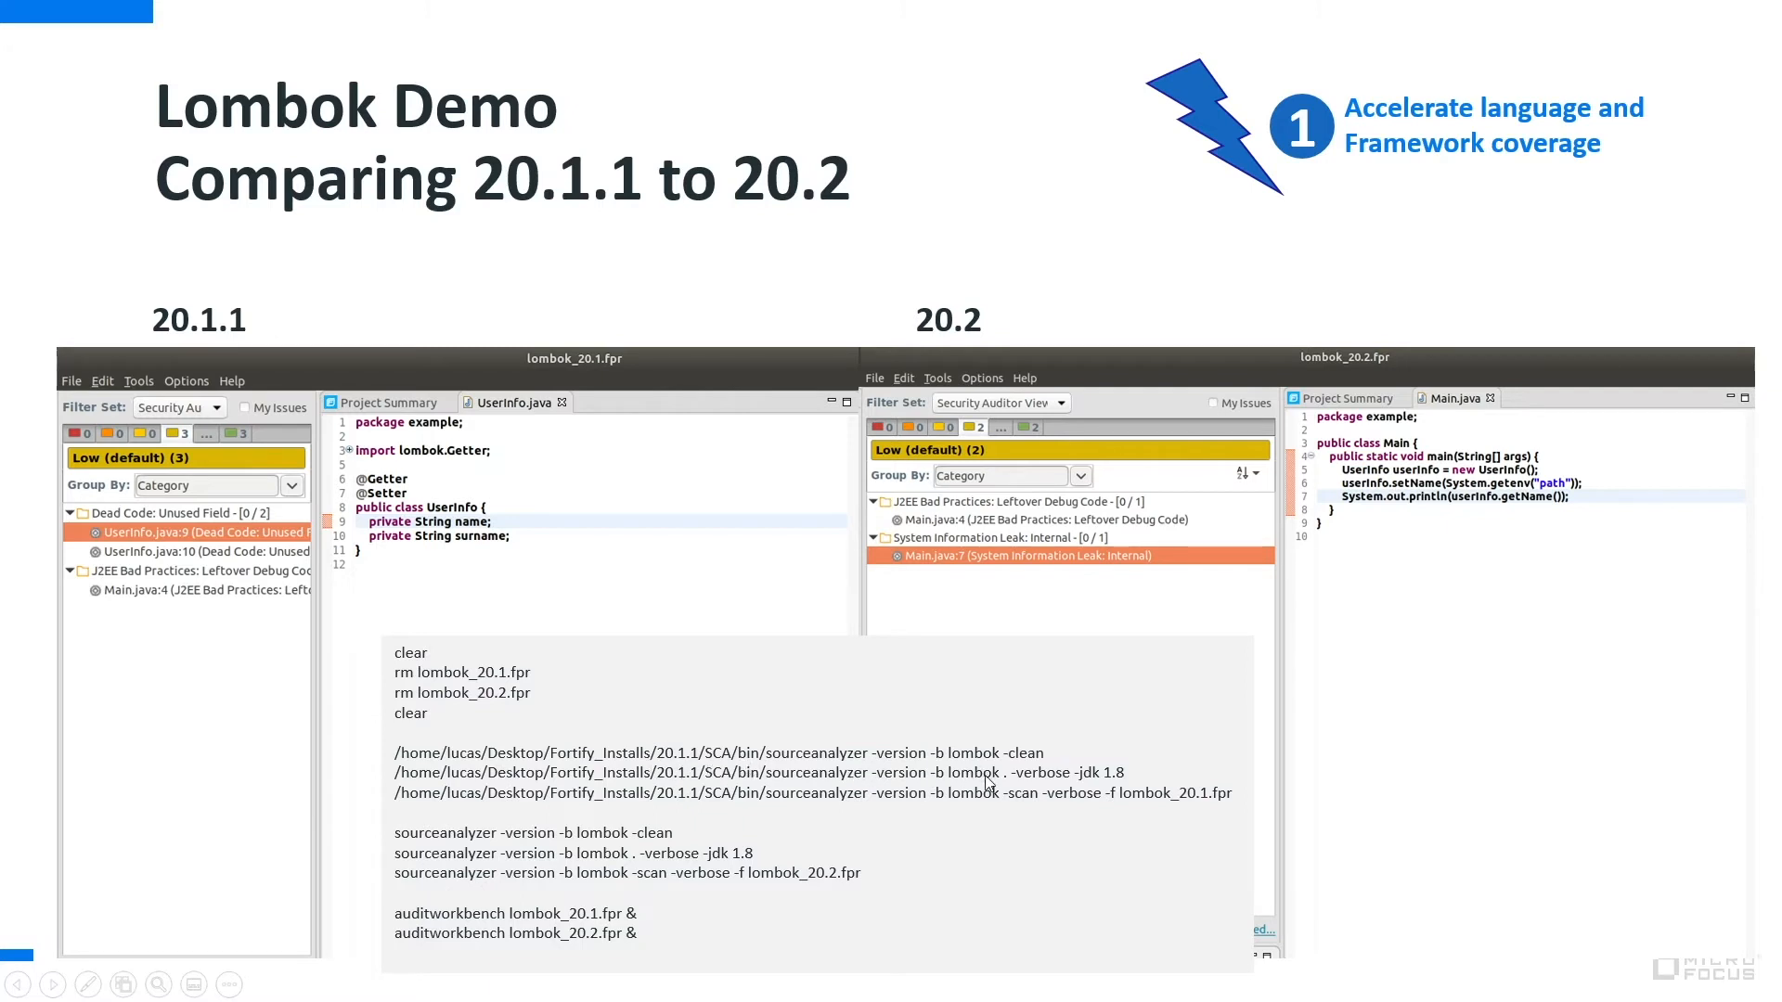
{"action": "mouse_move", "coordinate": [663, 725]}
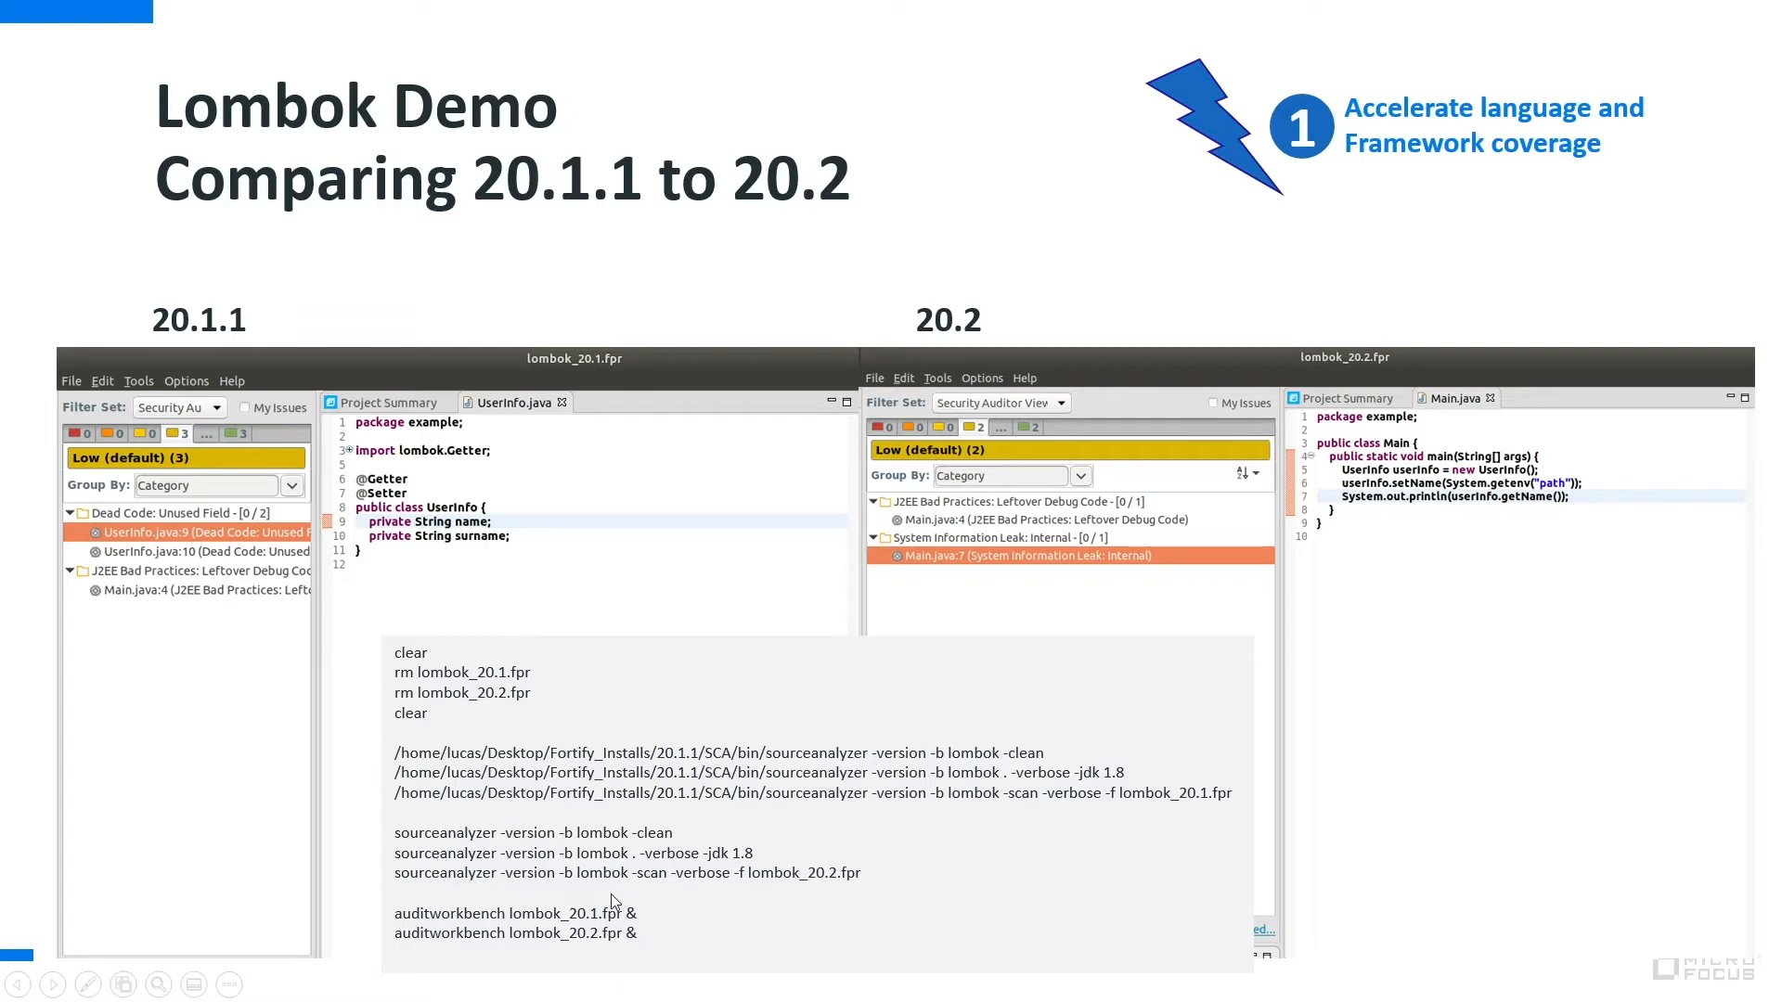
{"action": "mouse_move", "coordinate": [642, 887]}
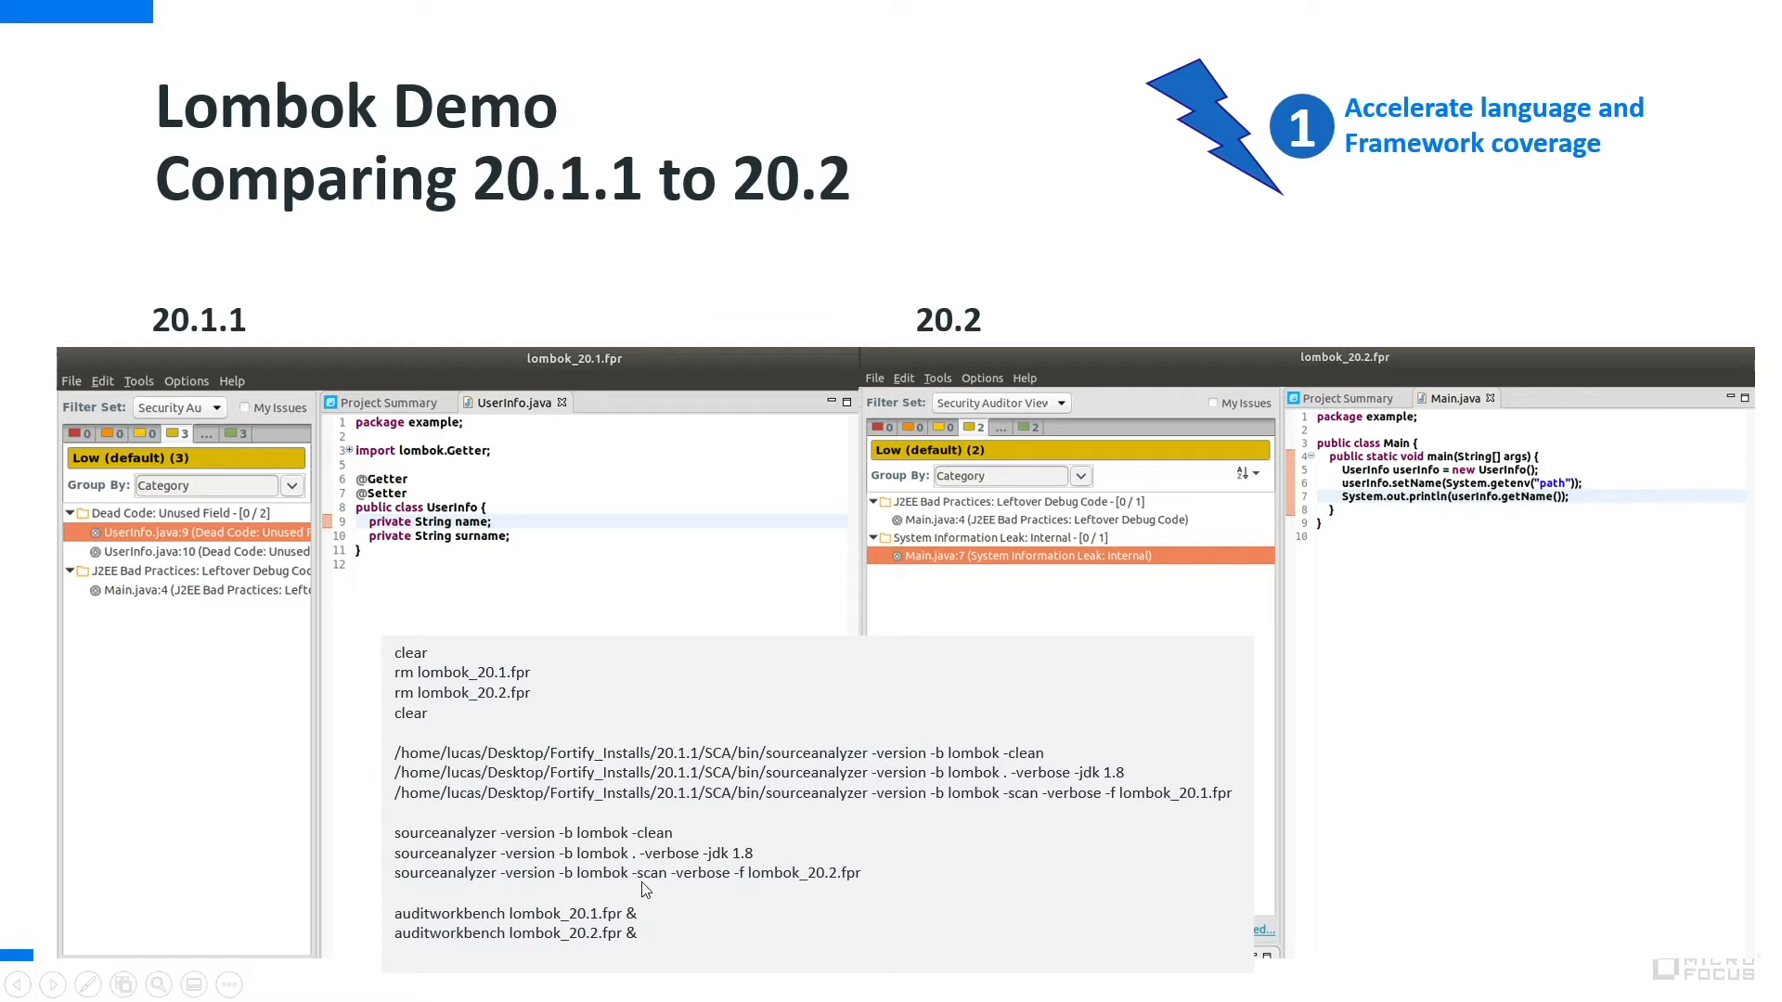
{"action": "mouse_move", "coordinate": [908, 763]}
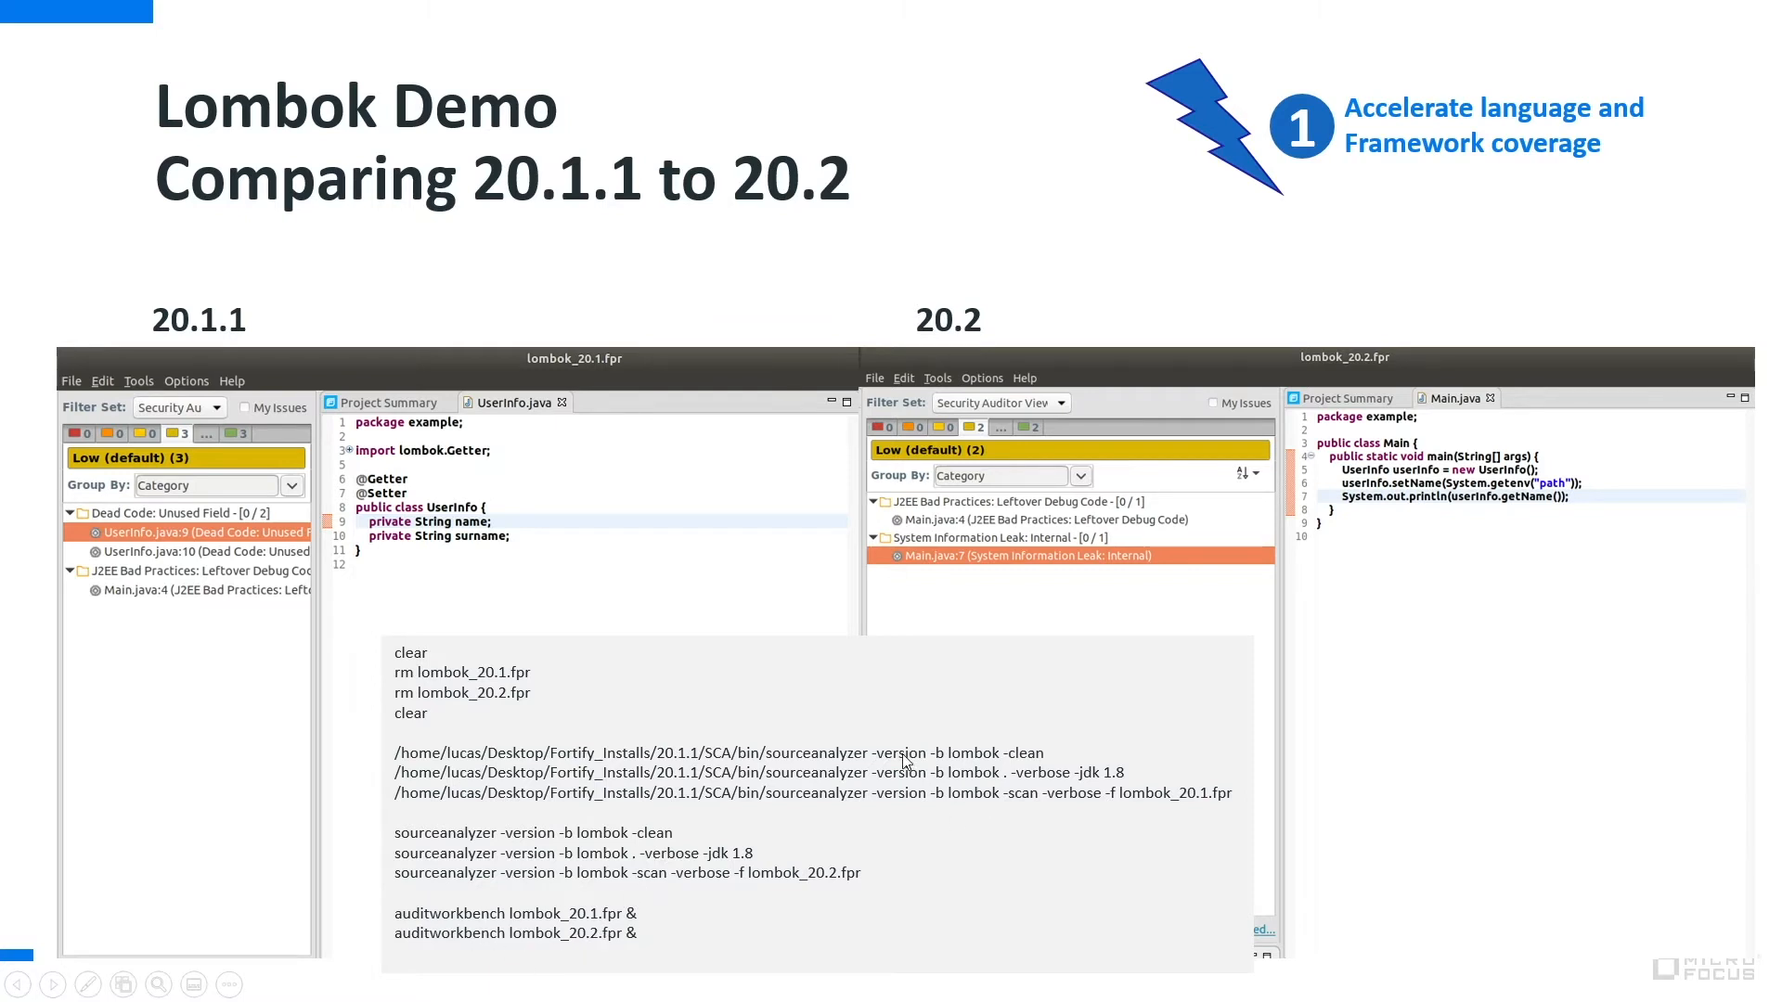
{"action": "mouse_move", "coordinate": [891, 813]}
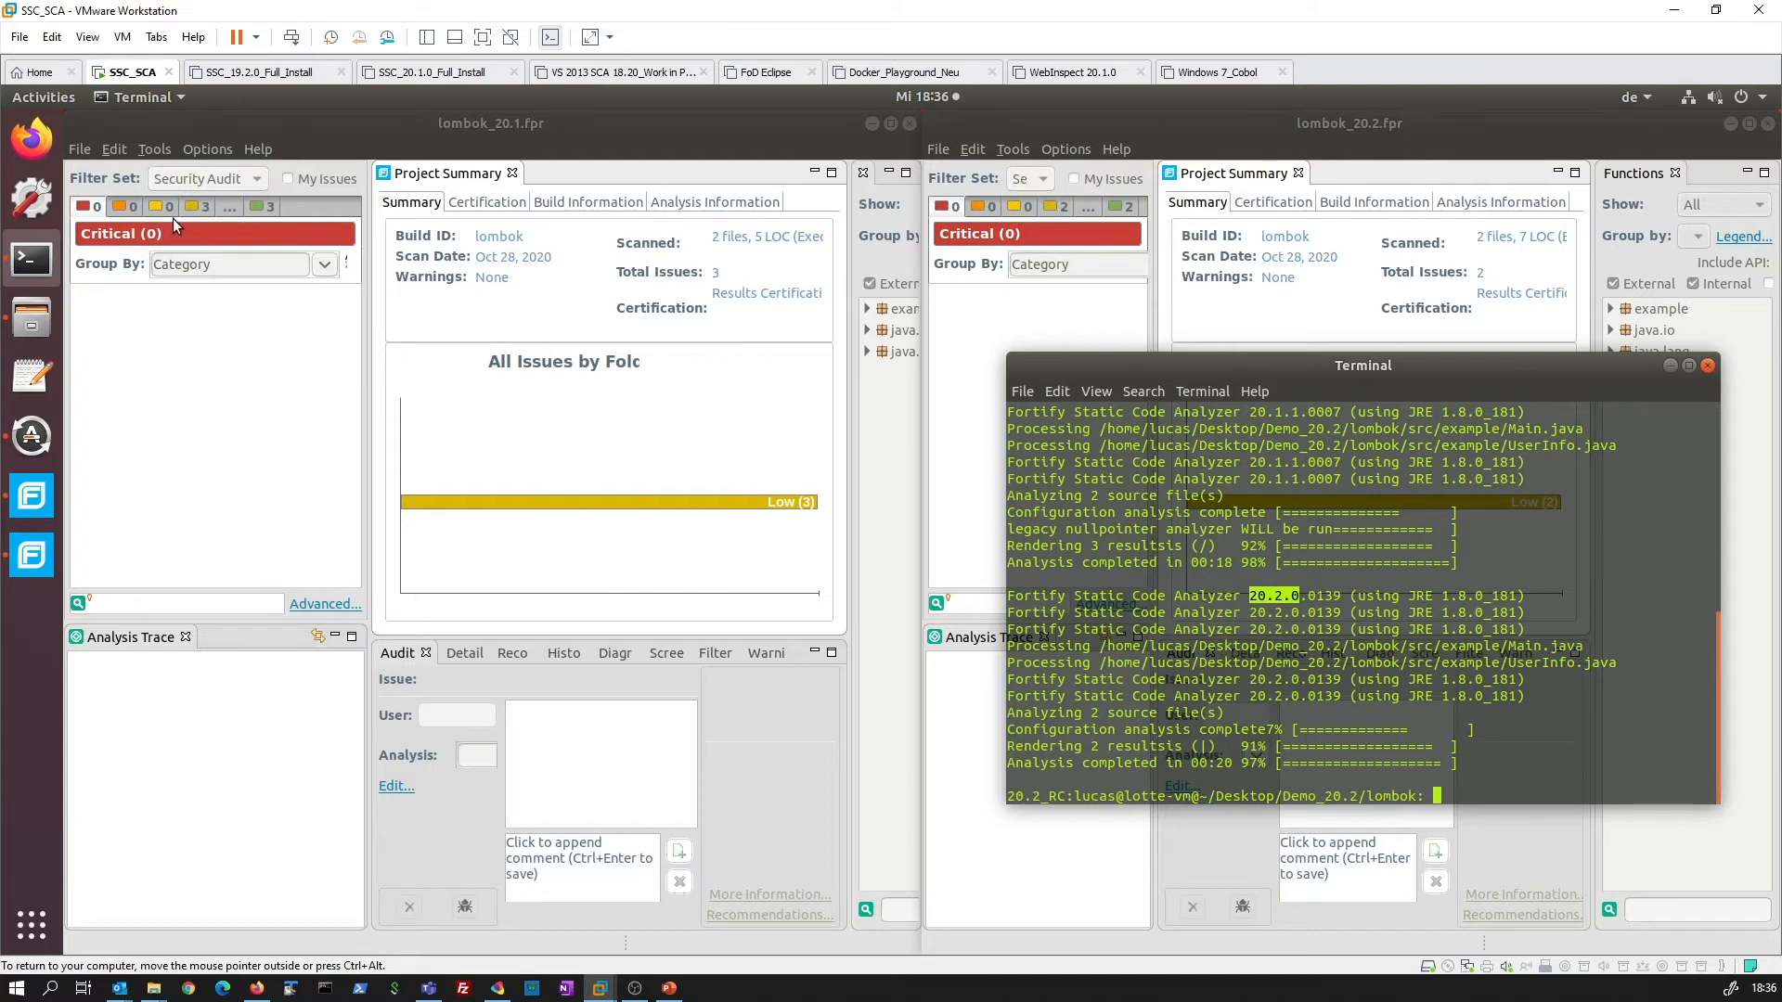
- Bring the lombok_20.1.fpr Audit Workbench window to the front
{"action": "left_click", "coordinate": [161, 206]}
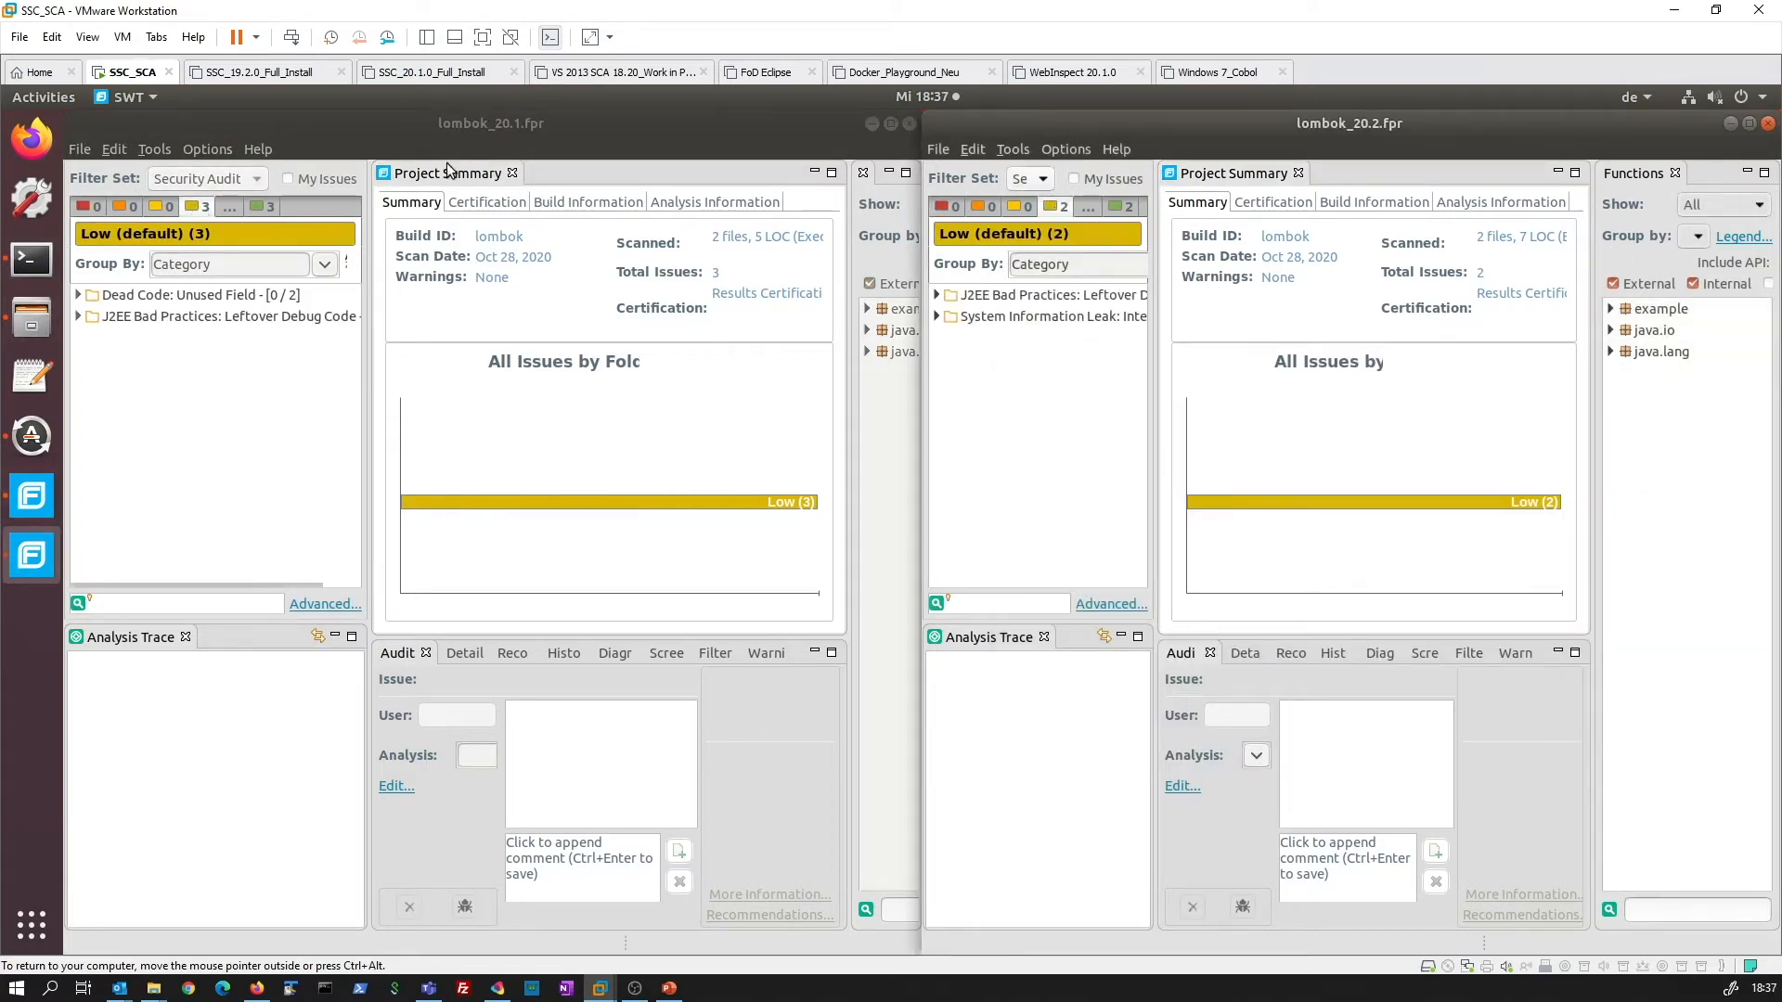
- Show the Dead Code: Unused Field issue for the name field at UserInfo.java:9 in source
{"action": "left_click", "coordinate": [78, 295]}
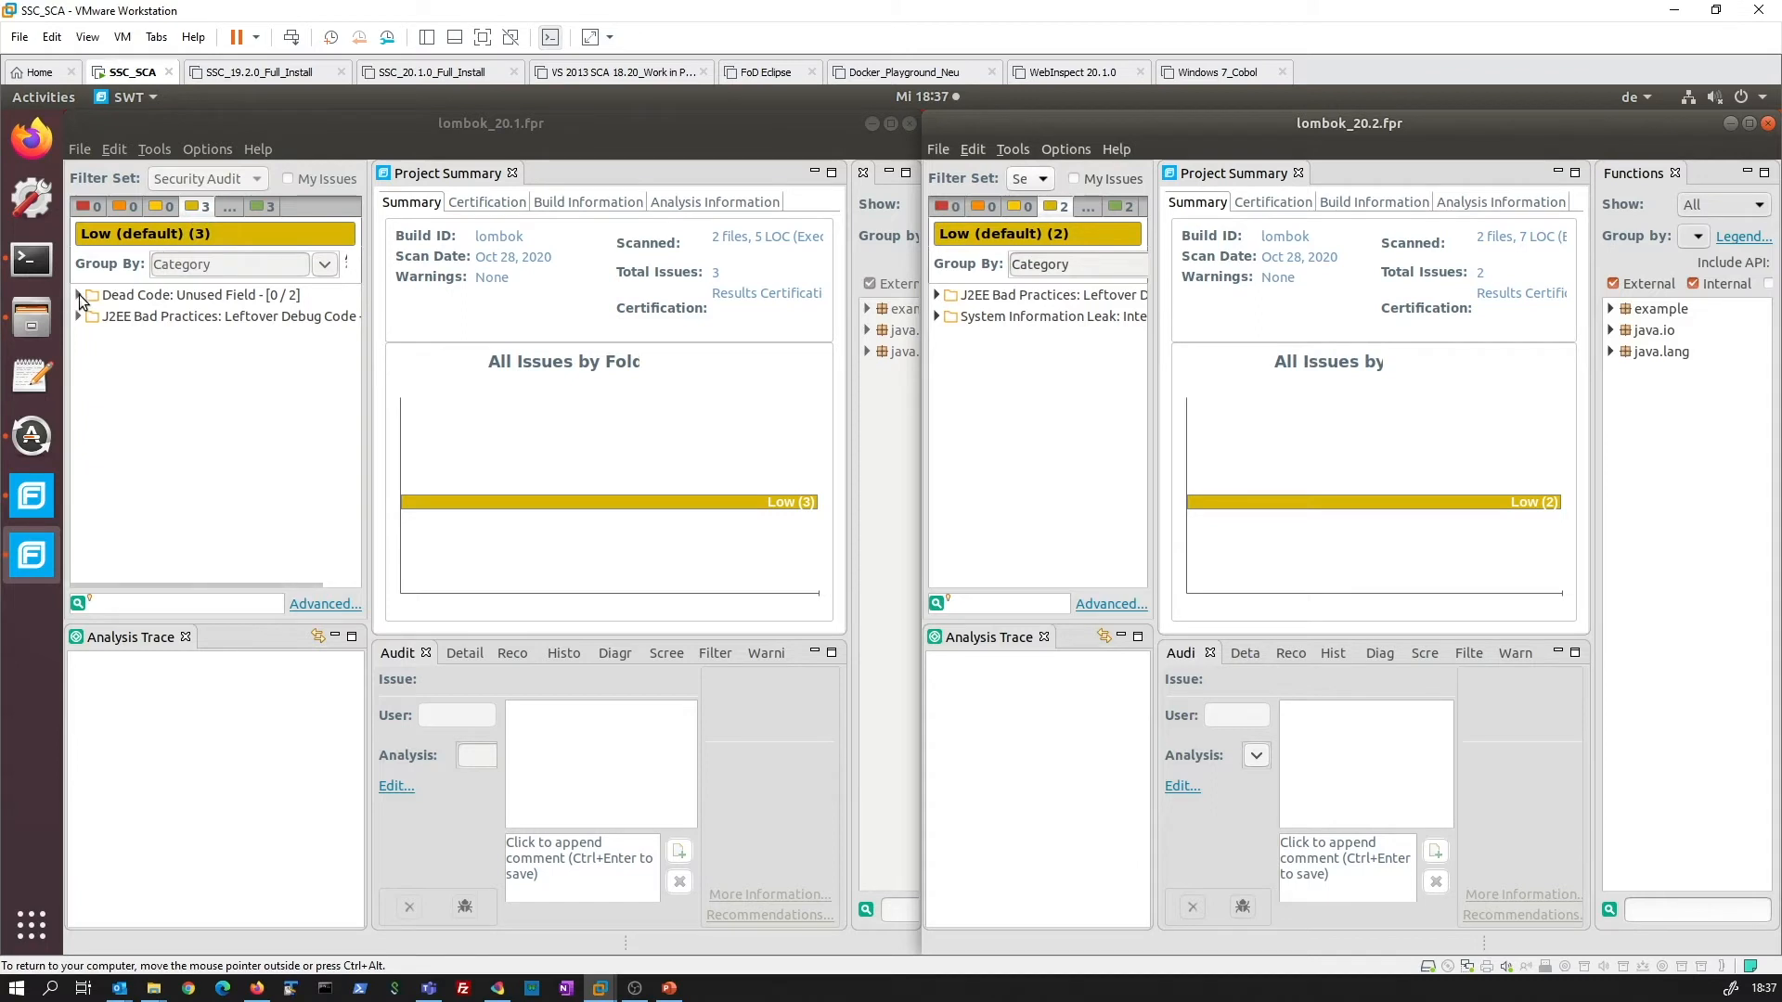
{"action": "left_click", "coordinate": [77, 296]}
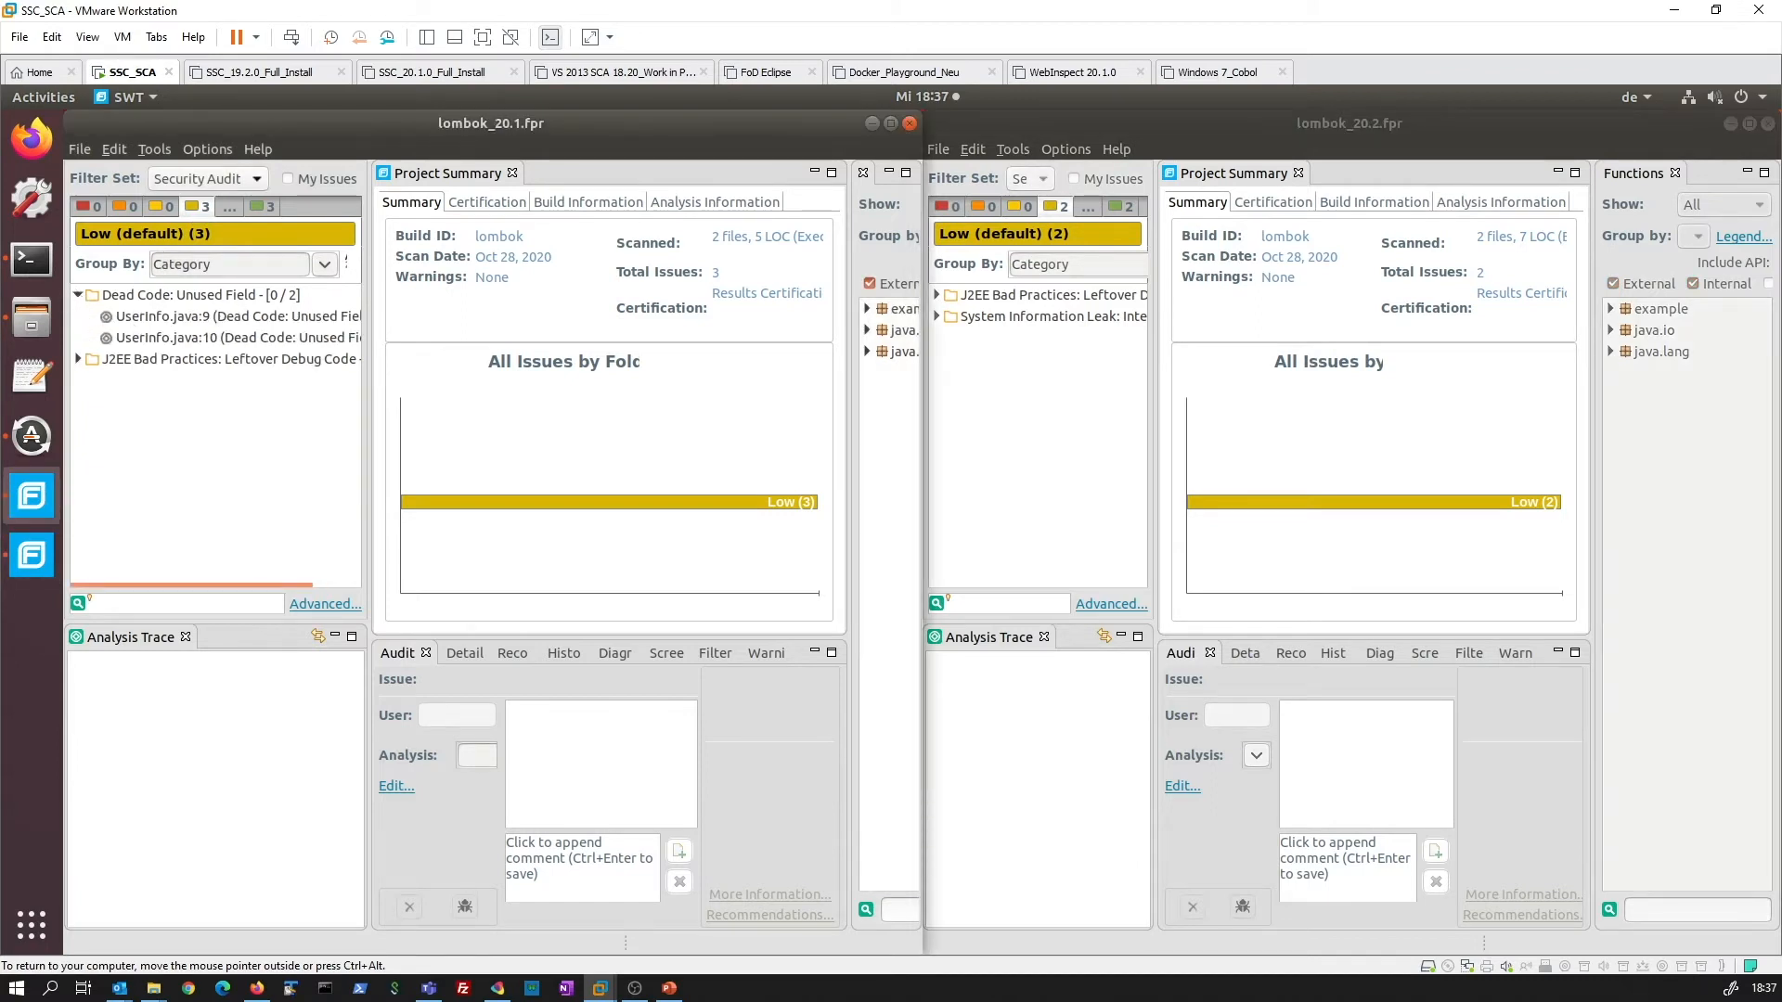
{"action": "left_click", "coordinate": [226, 316]}
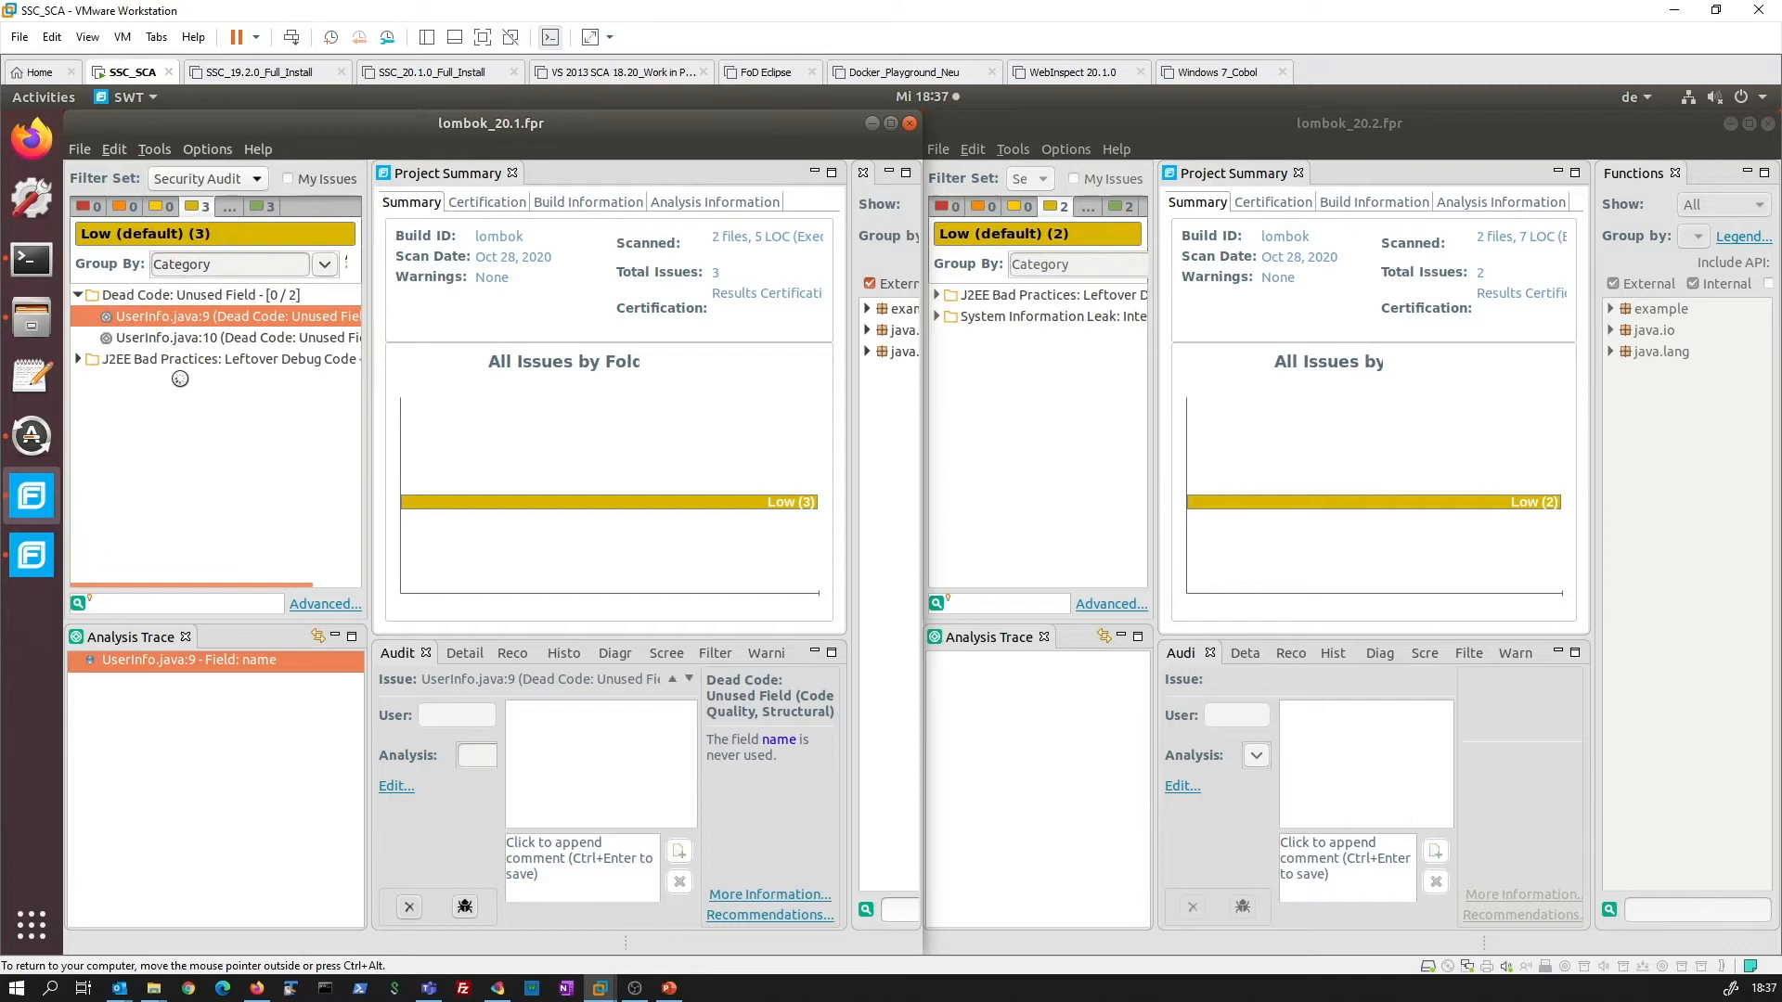
{"action": "double_click", "coordinate": [226, 316]}
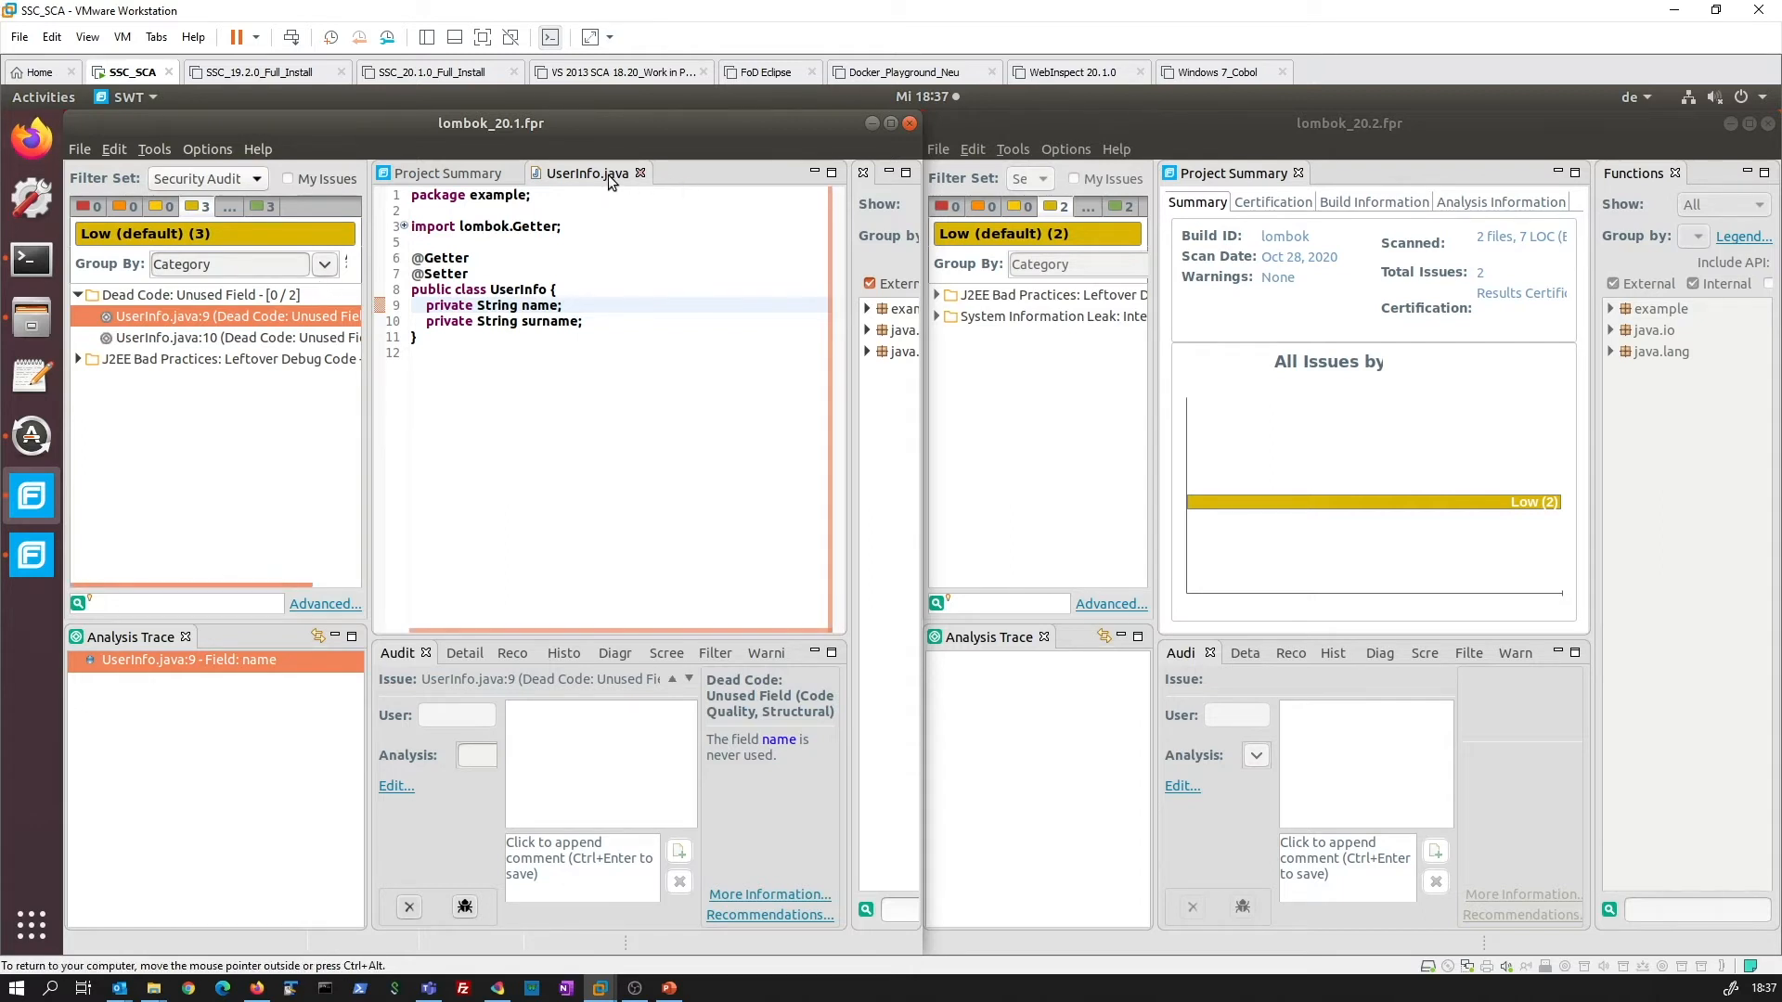
{"action": "mouse_move", "coordinate": [481, 247]}
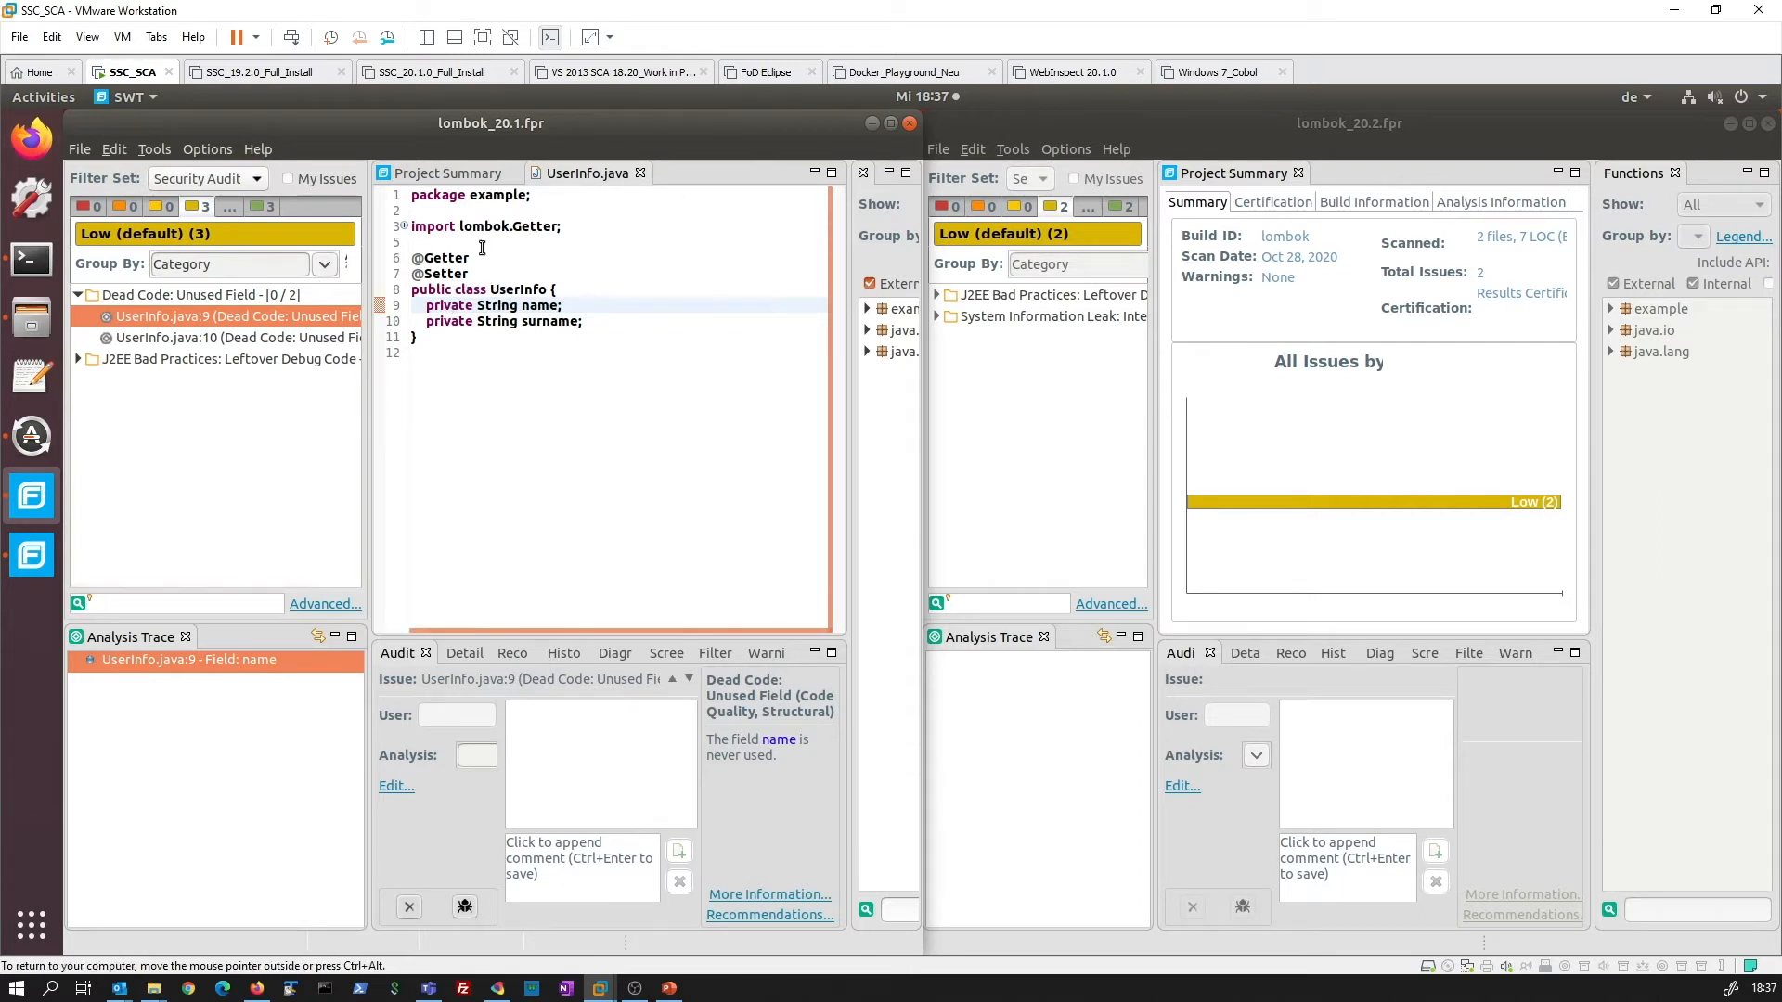
{"action": "mouse_move", "coordinate": [455, 297]}
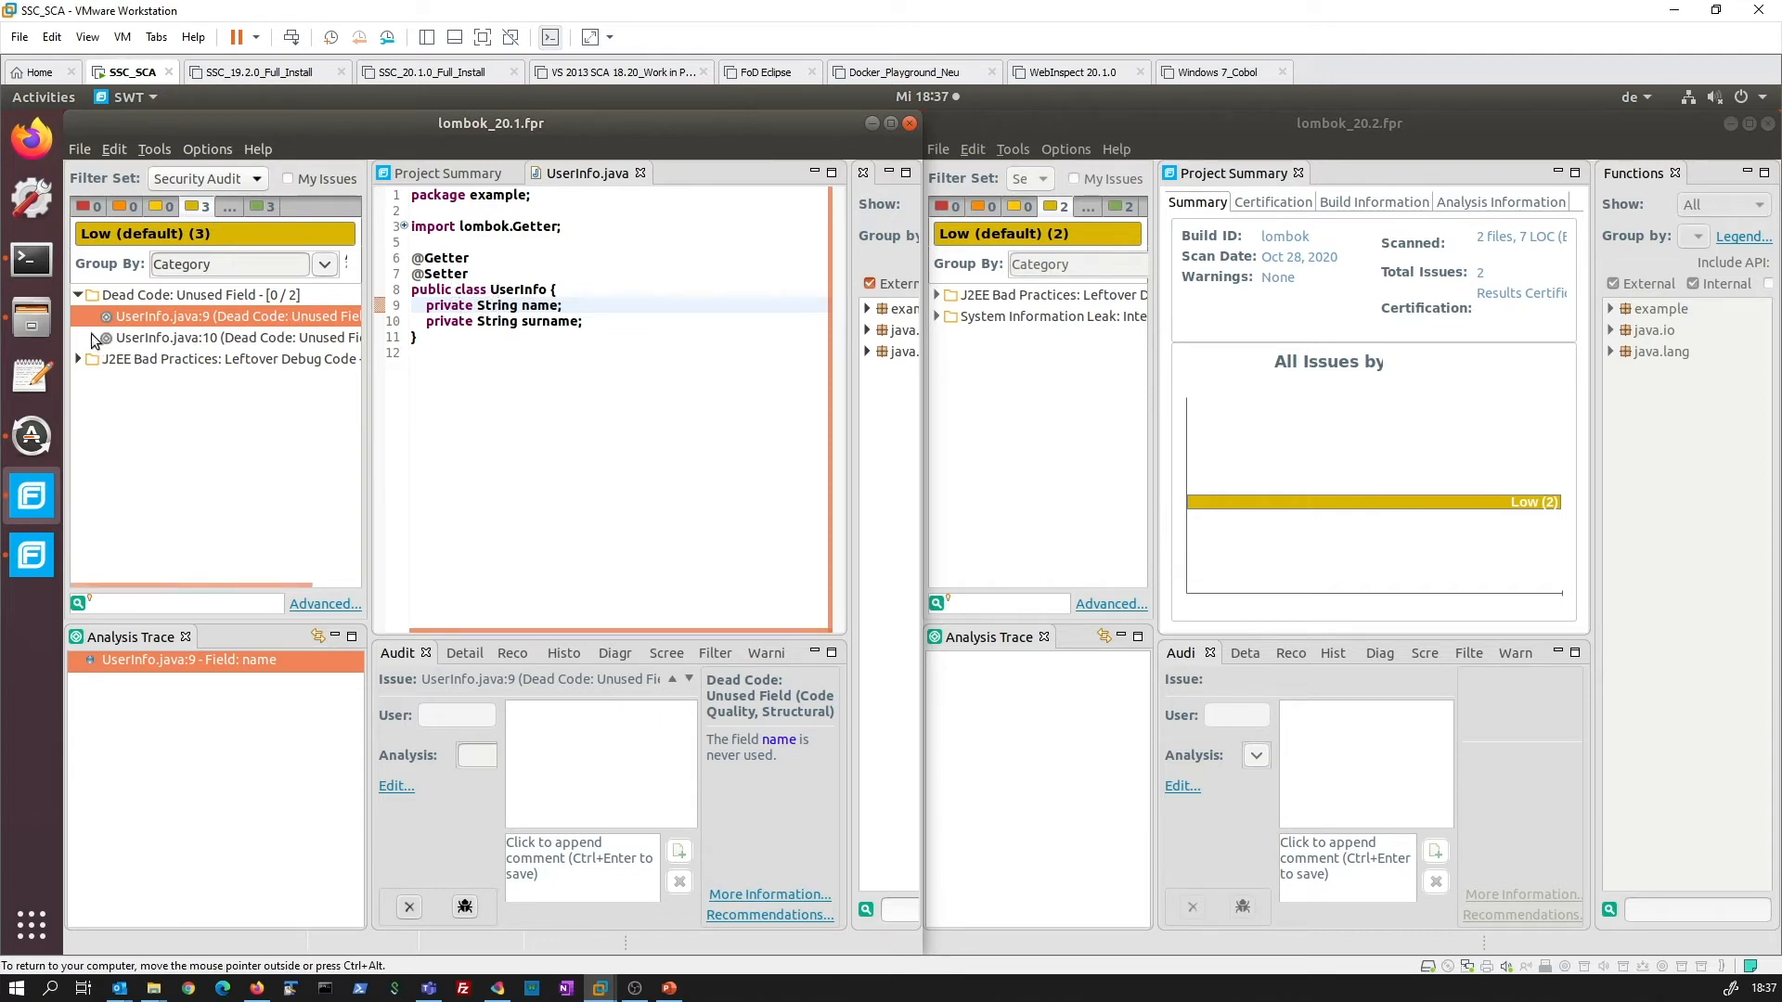
- Show the J2EE Bad Practices leftover debug code issue at Main.java:4
{"action": "left_click", "coordinate": [204, 379]}
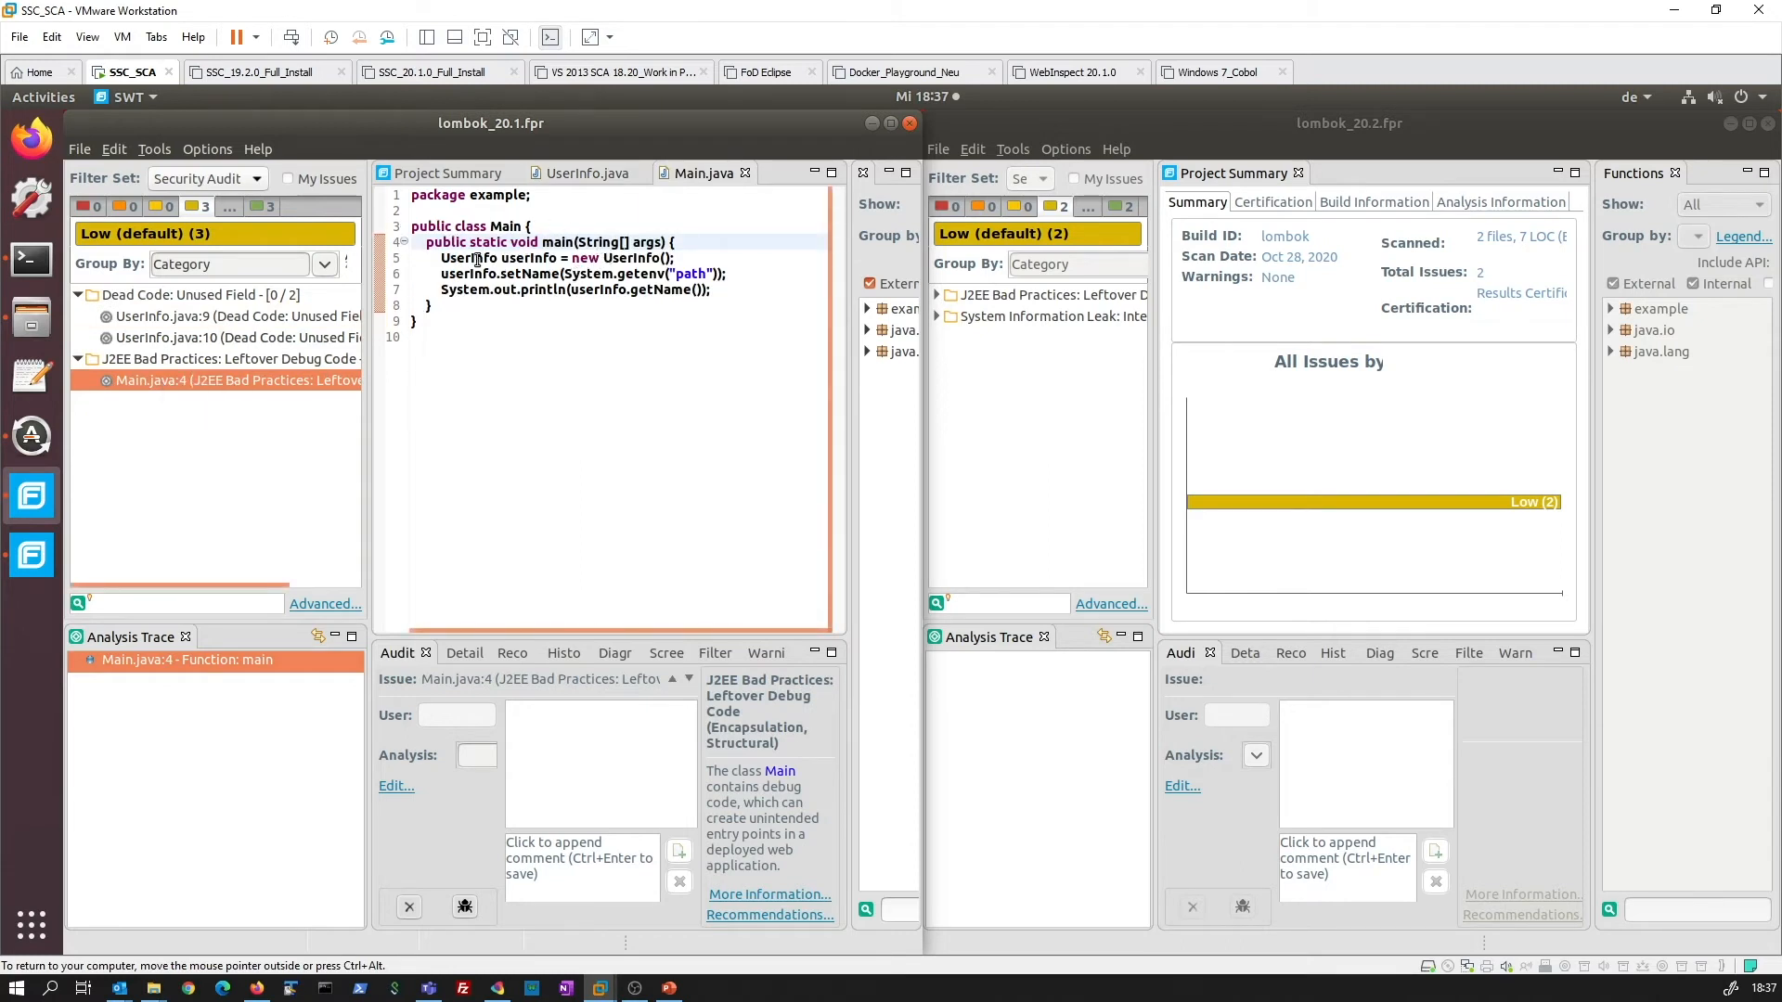
{"action": "mouse_move", "coordinate": [204, 365]}
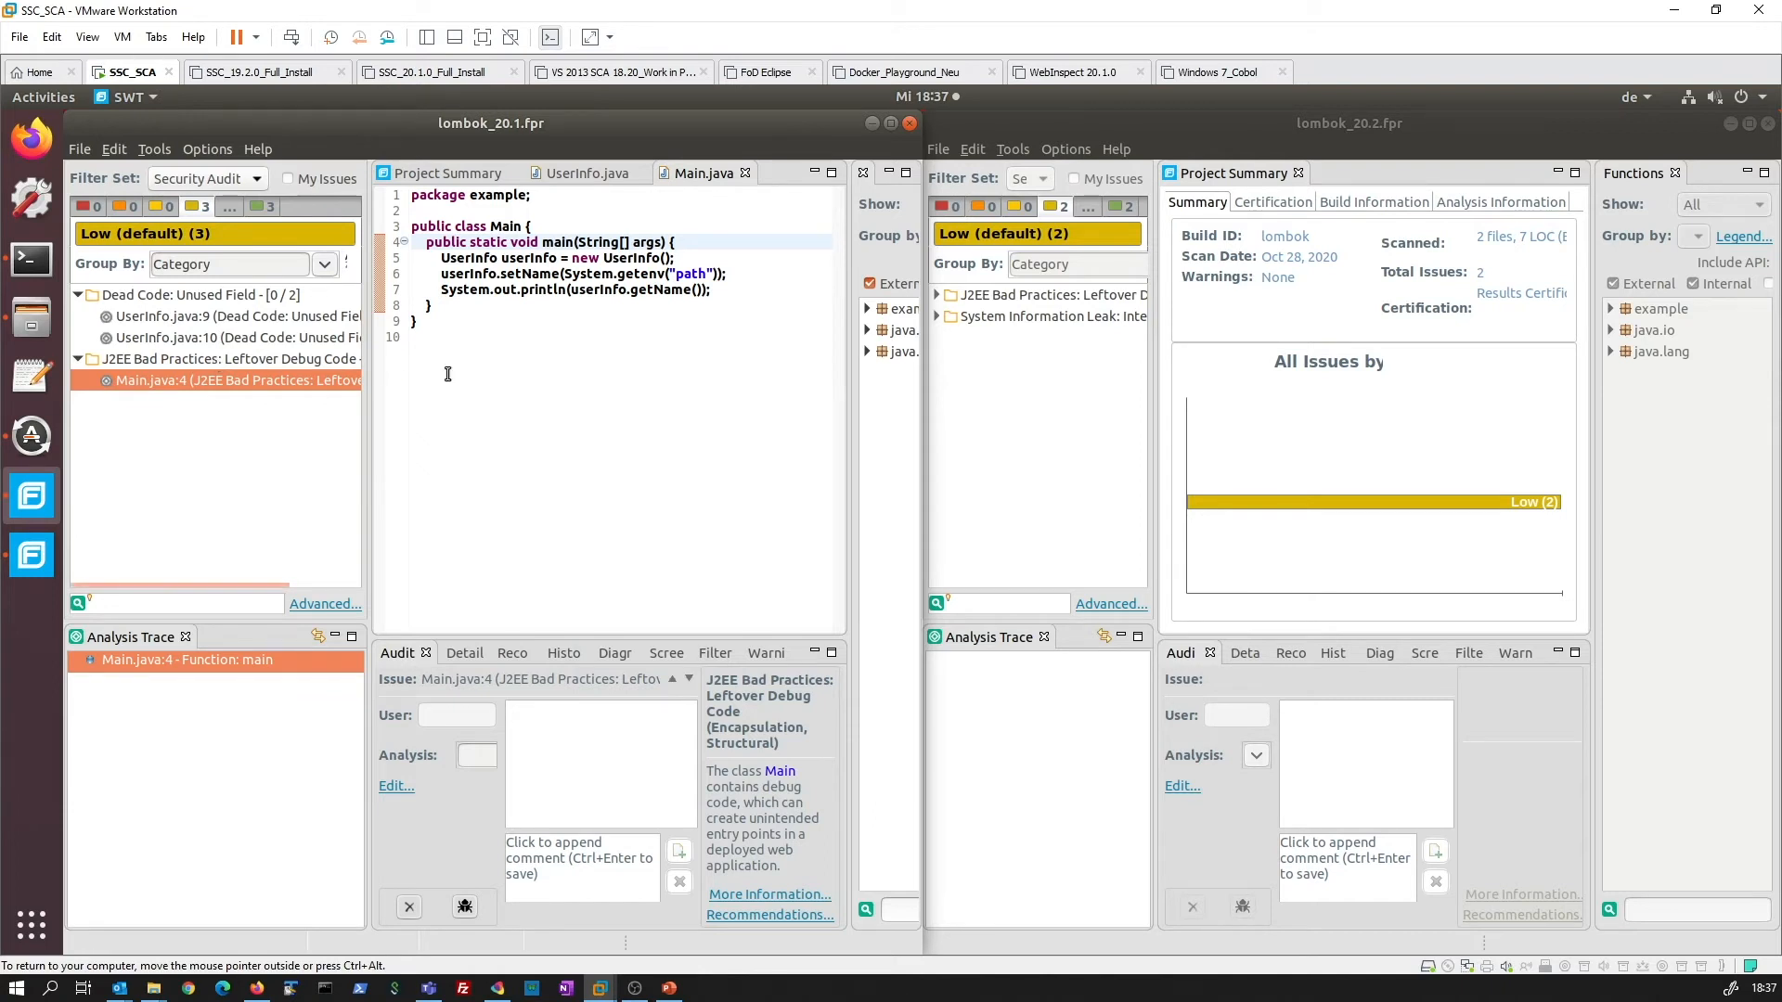
- Show the unused surname field at UserInfo.java:10, then expand System Information Leak: Internal in 20.2
{"action": "left_click", "coordinate": [234, 315]}
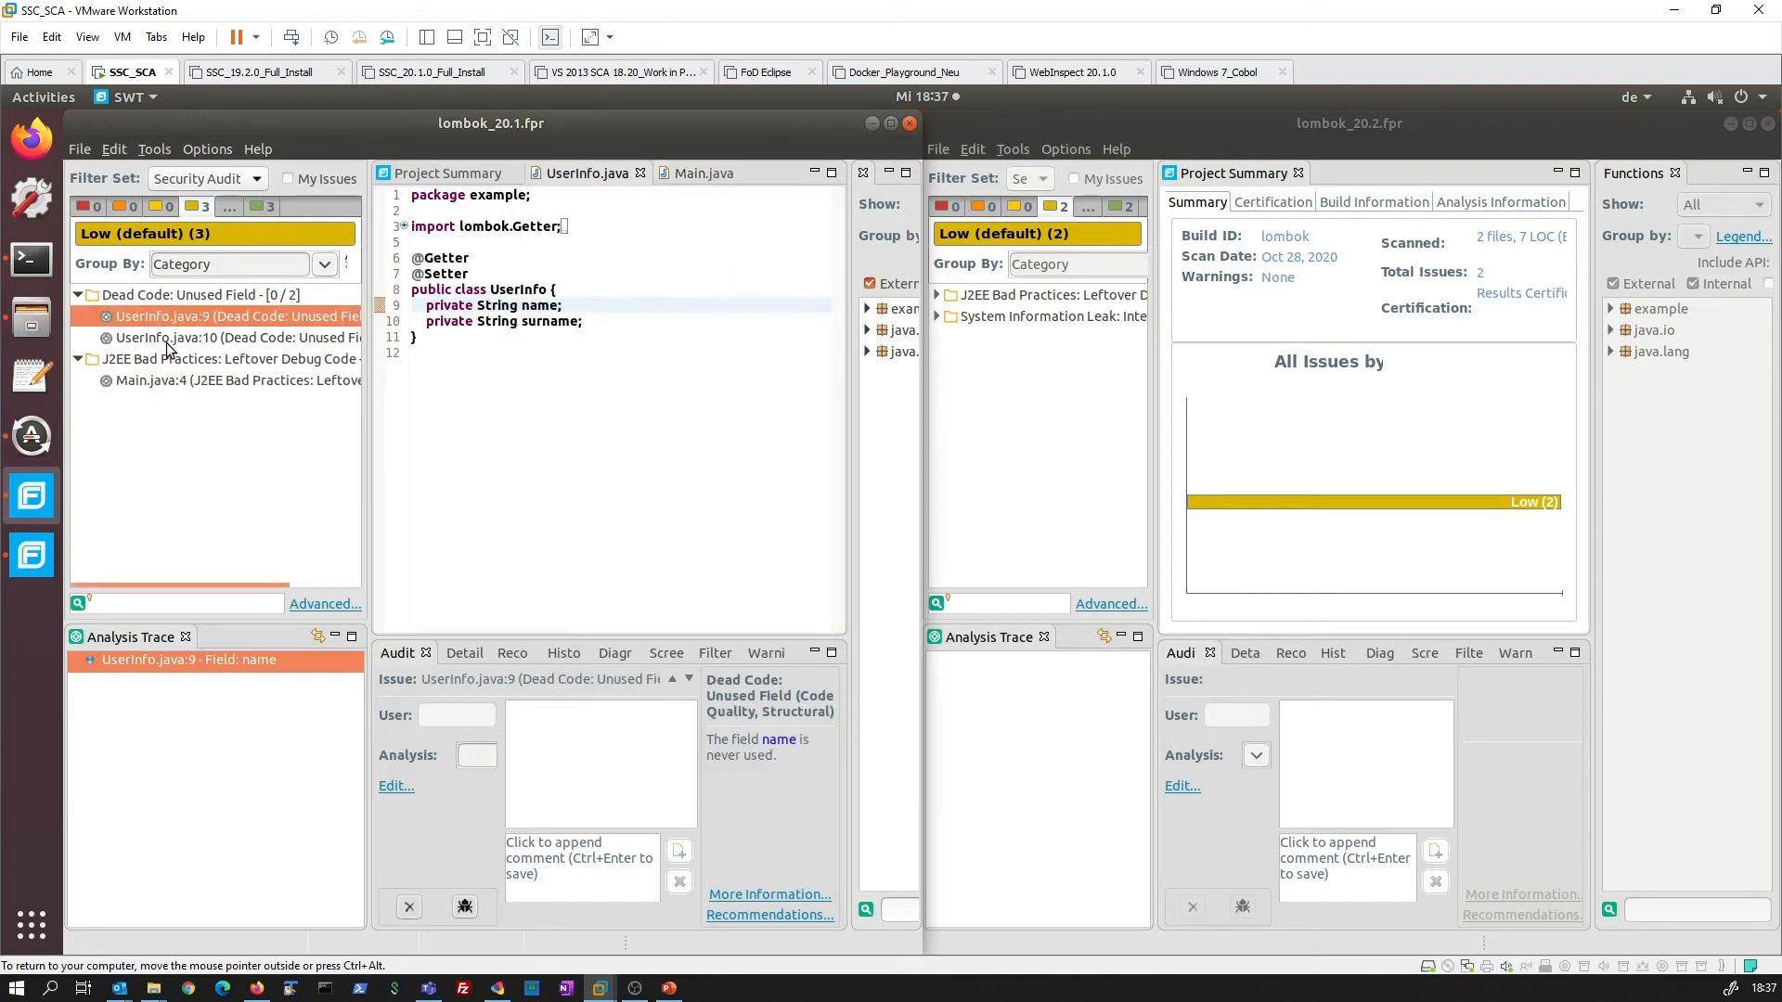
{"action": "left_click", "coordinate": [226, 338]}
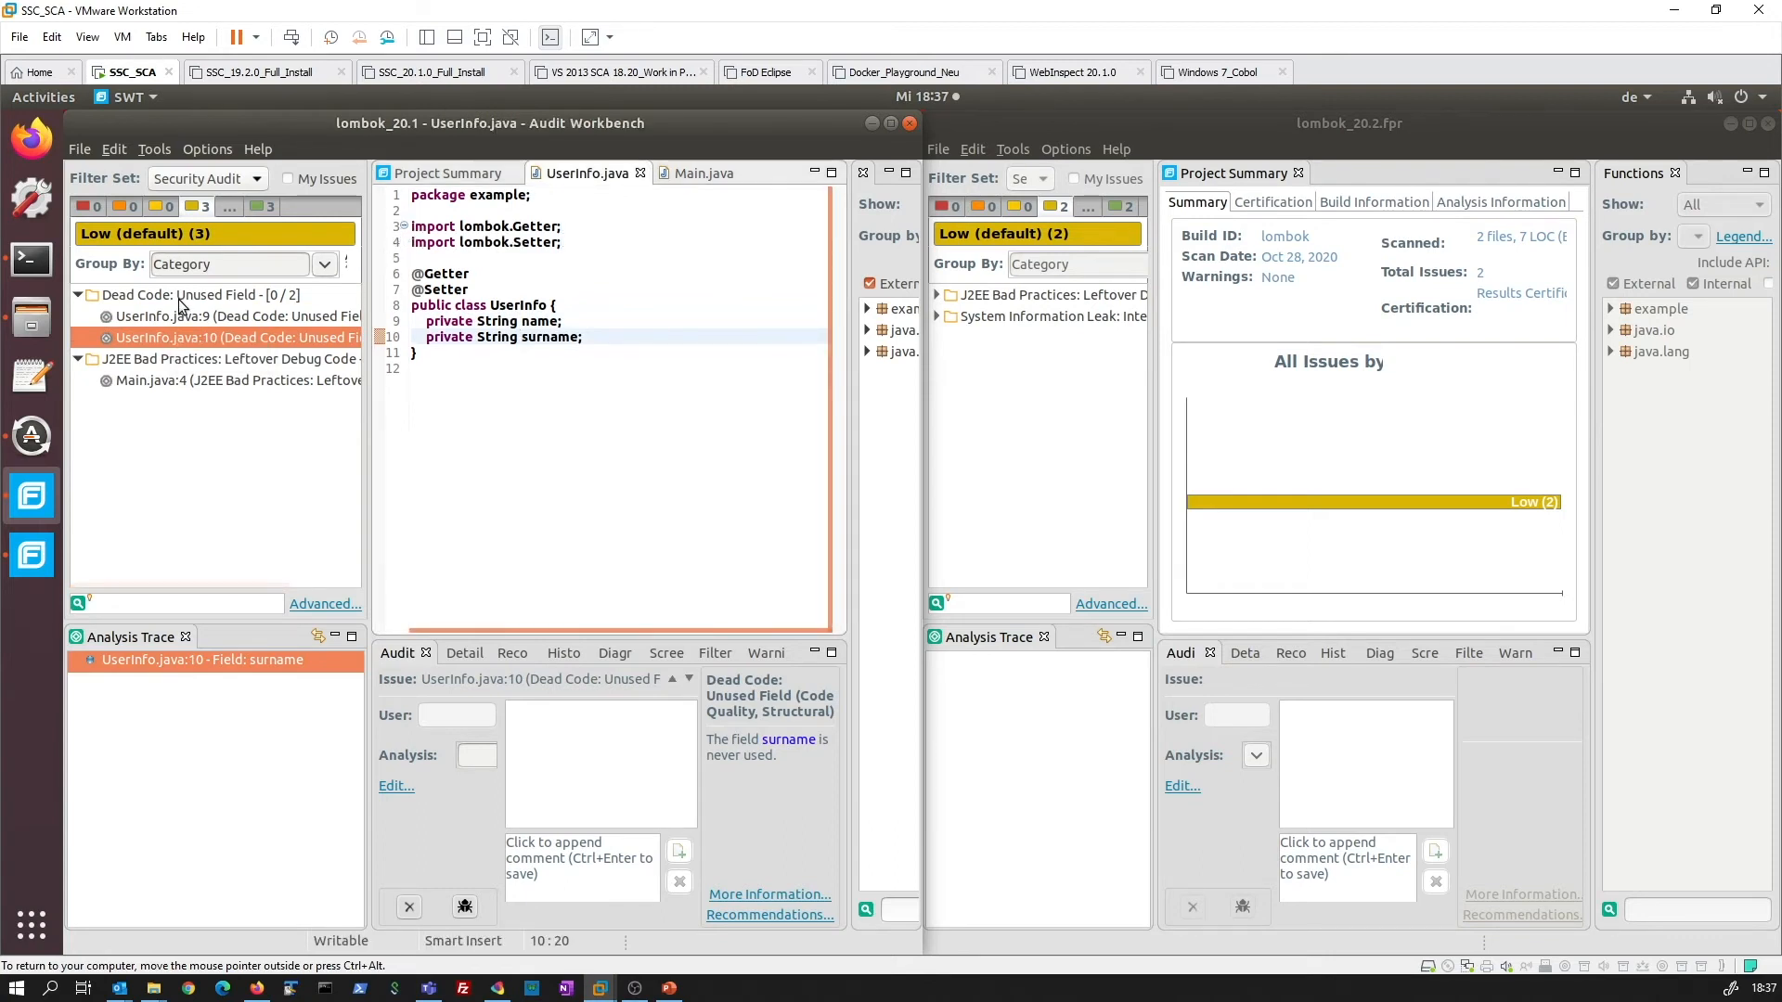
{"action": "mouse_move", "coordinate": [1028, 330]}
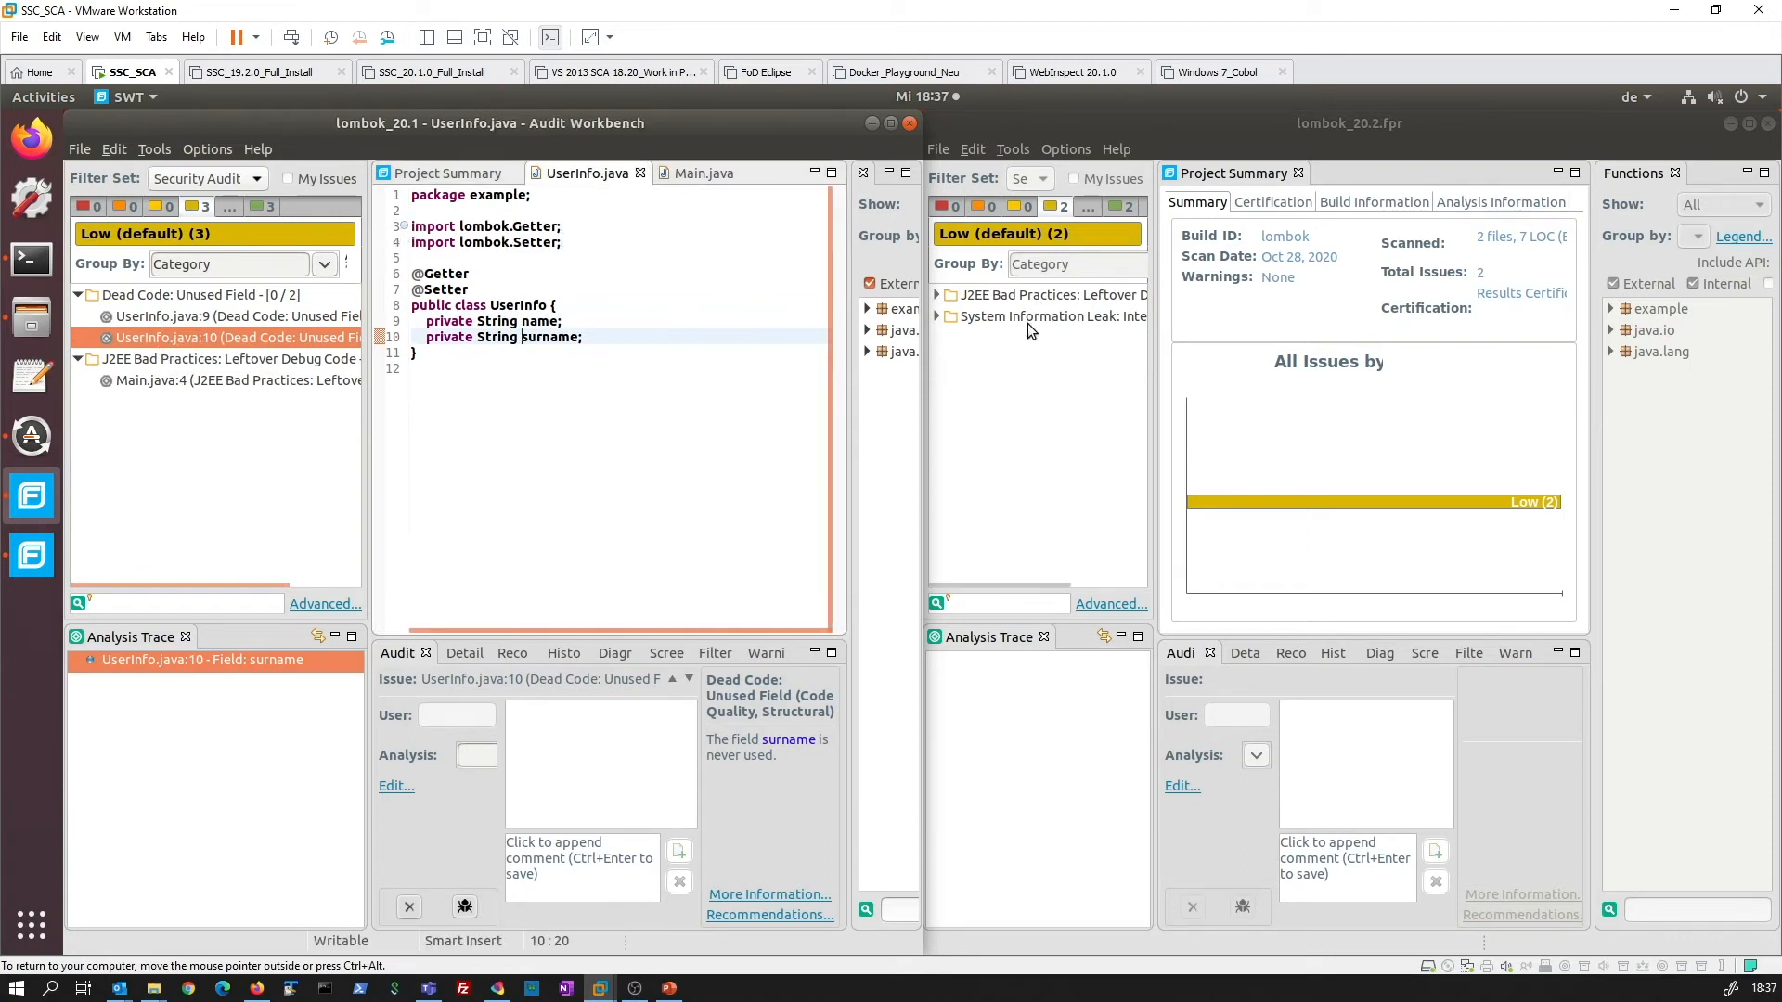
{"action": "left_click", "coordinate": [1045, 316]}
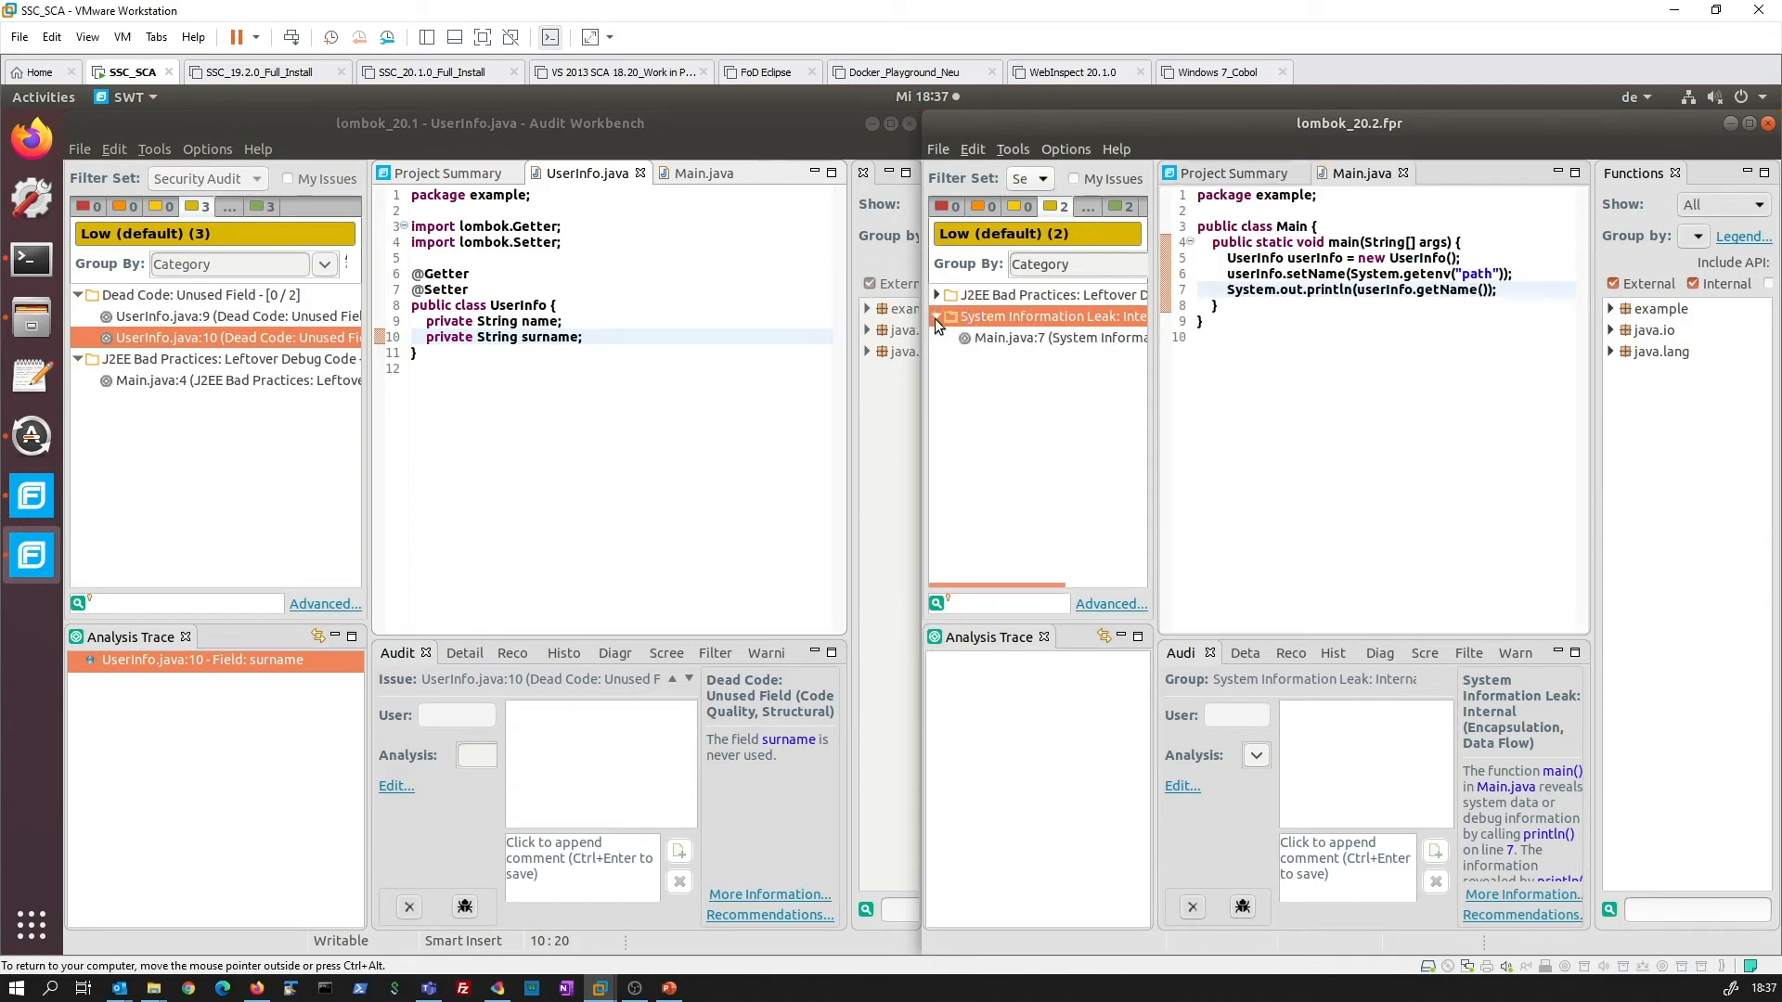
- In 20.2, show the leftover debug code issue and the System Information Leak at Main.java:7
{"action": "left_click", "coordinate": [933, 295]}
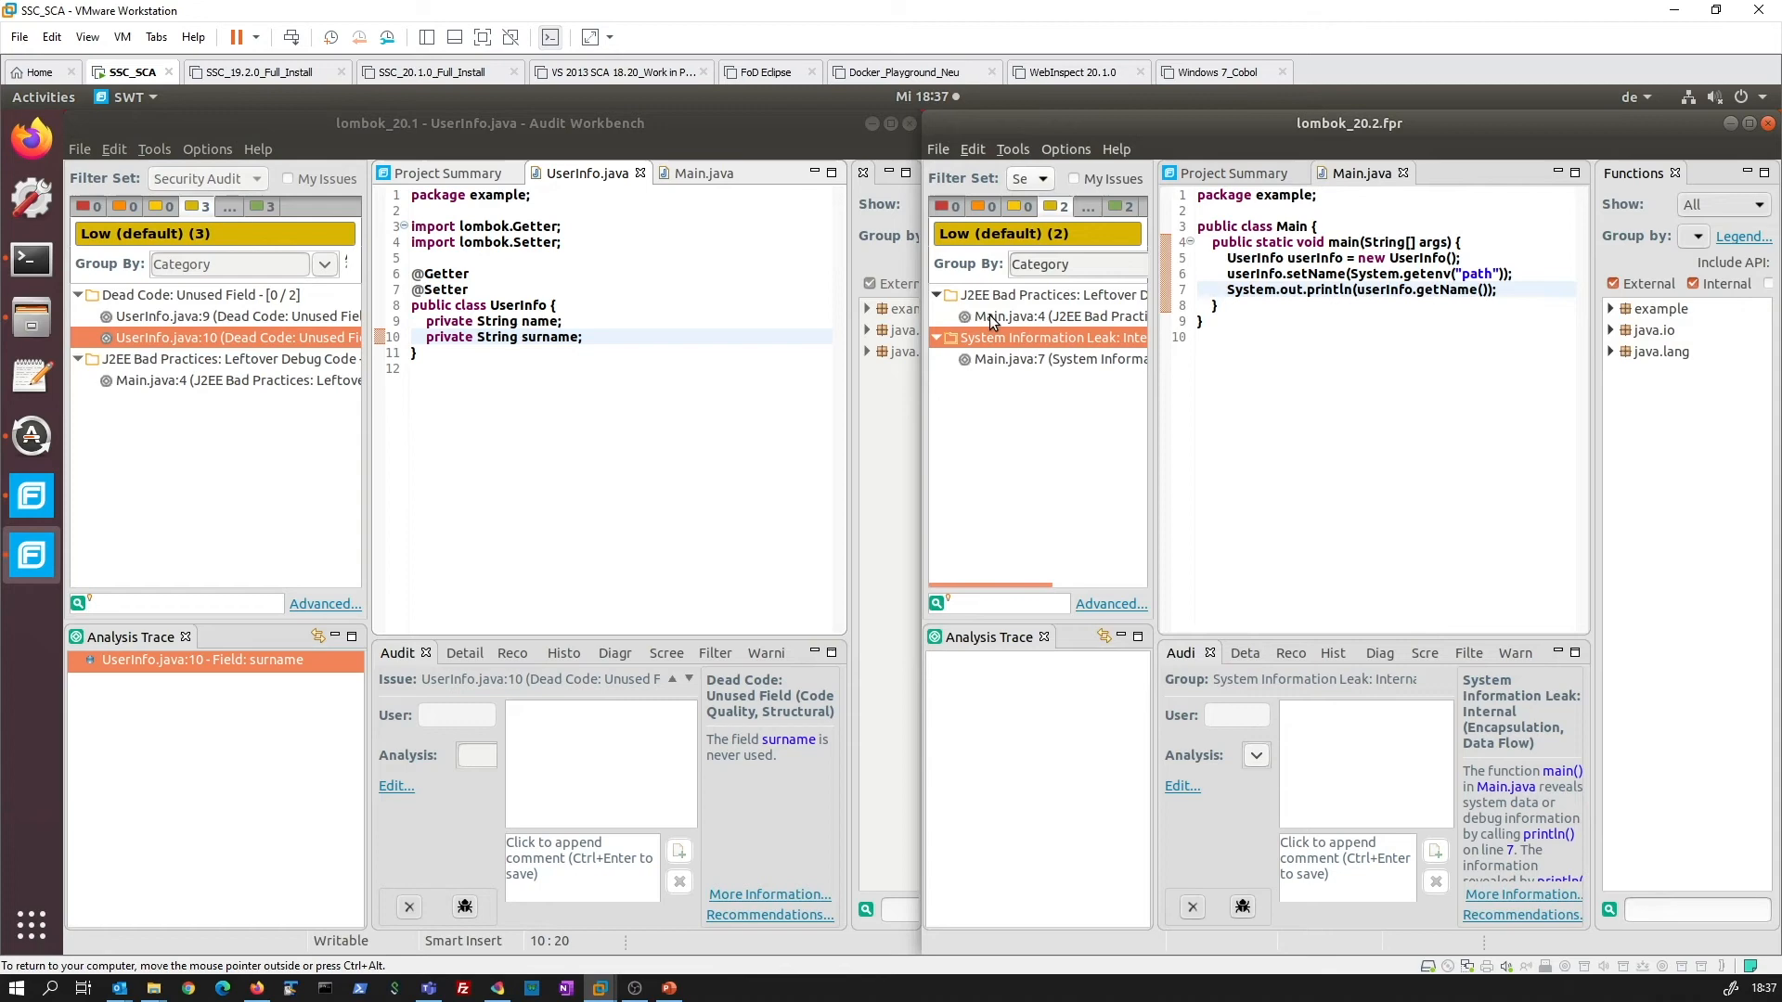
{"action": "left_click", "coordinate": [1045, 316]}
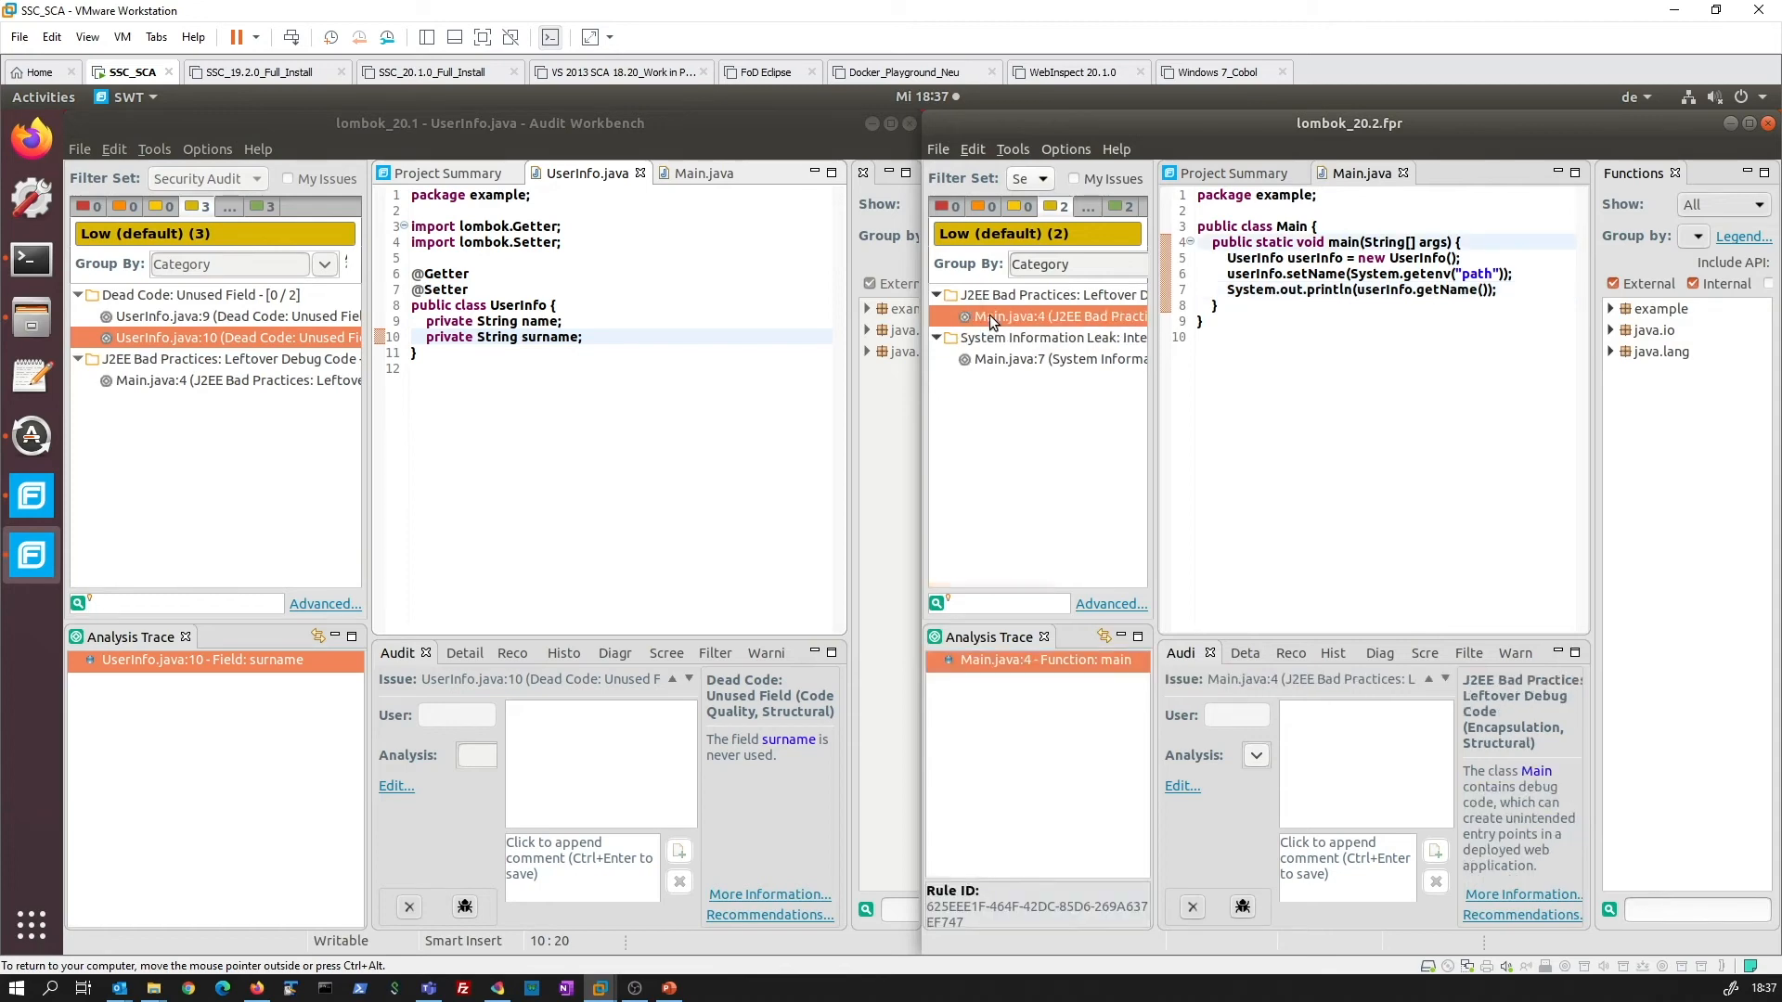
{"action": "left_click", "coordinate": [1039, 358]}
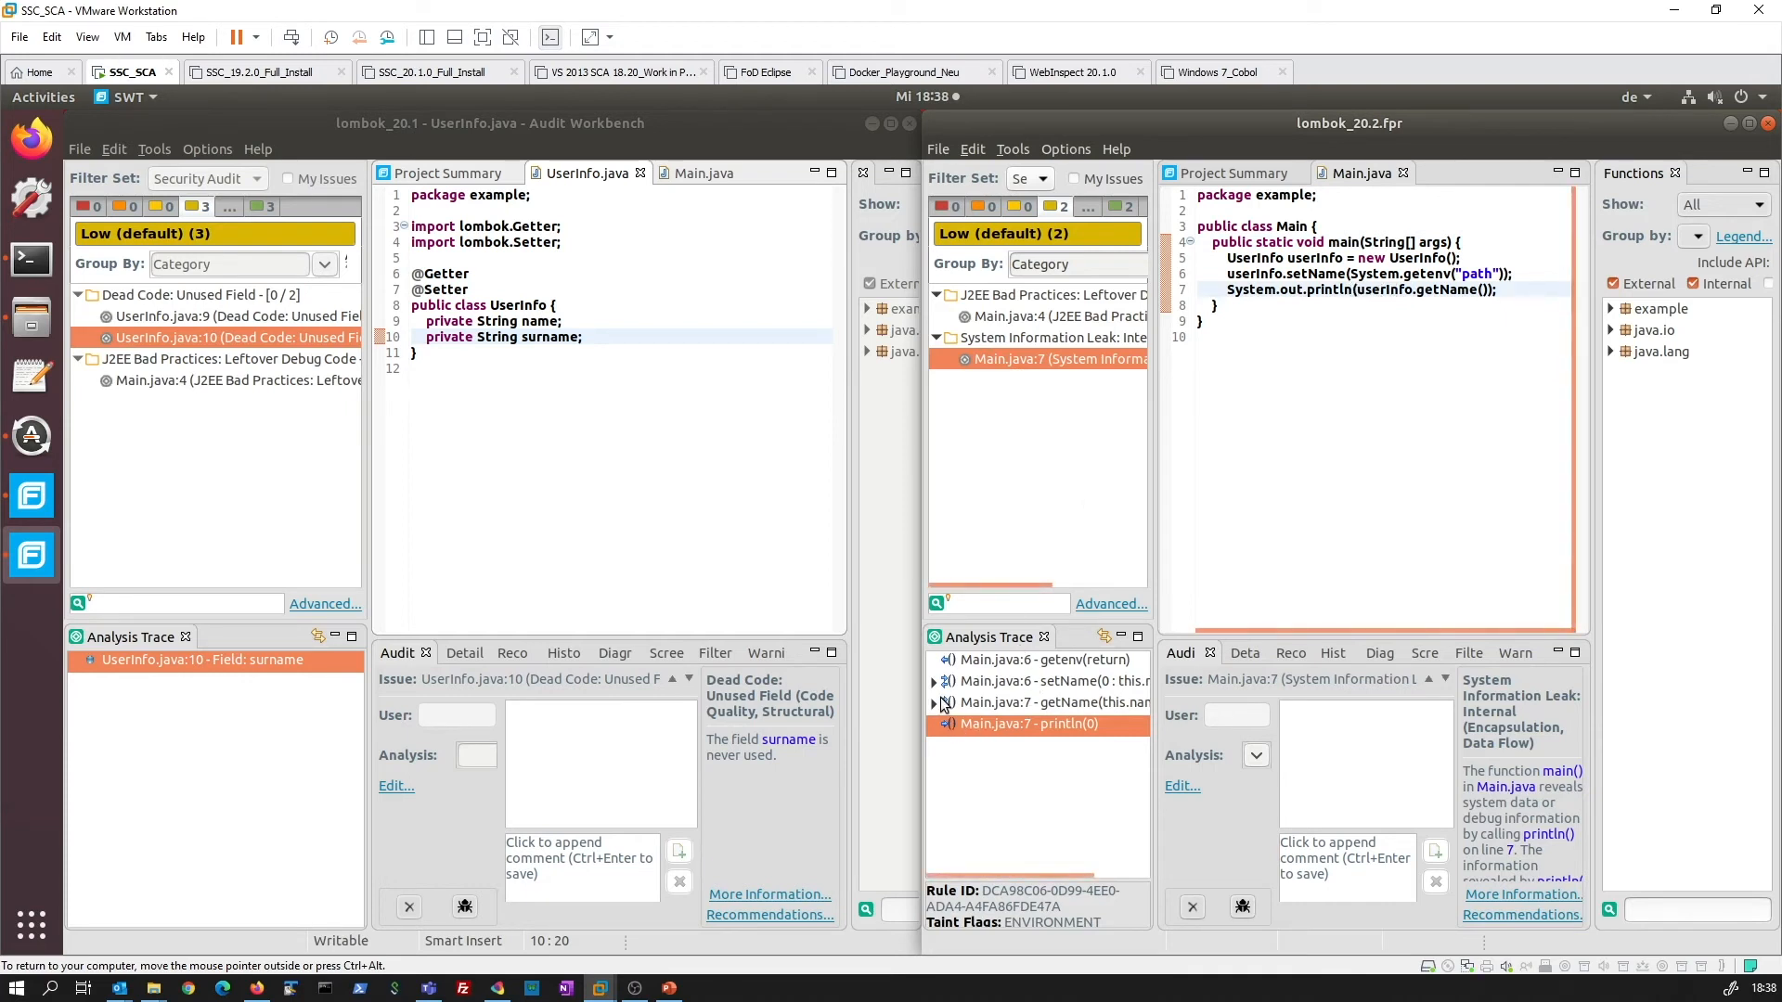
- Step through the analysis trace: getenv, setName, this.name assignment, return this.name, println
{"action": "left_click", "coordinate": [933, 681]}
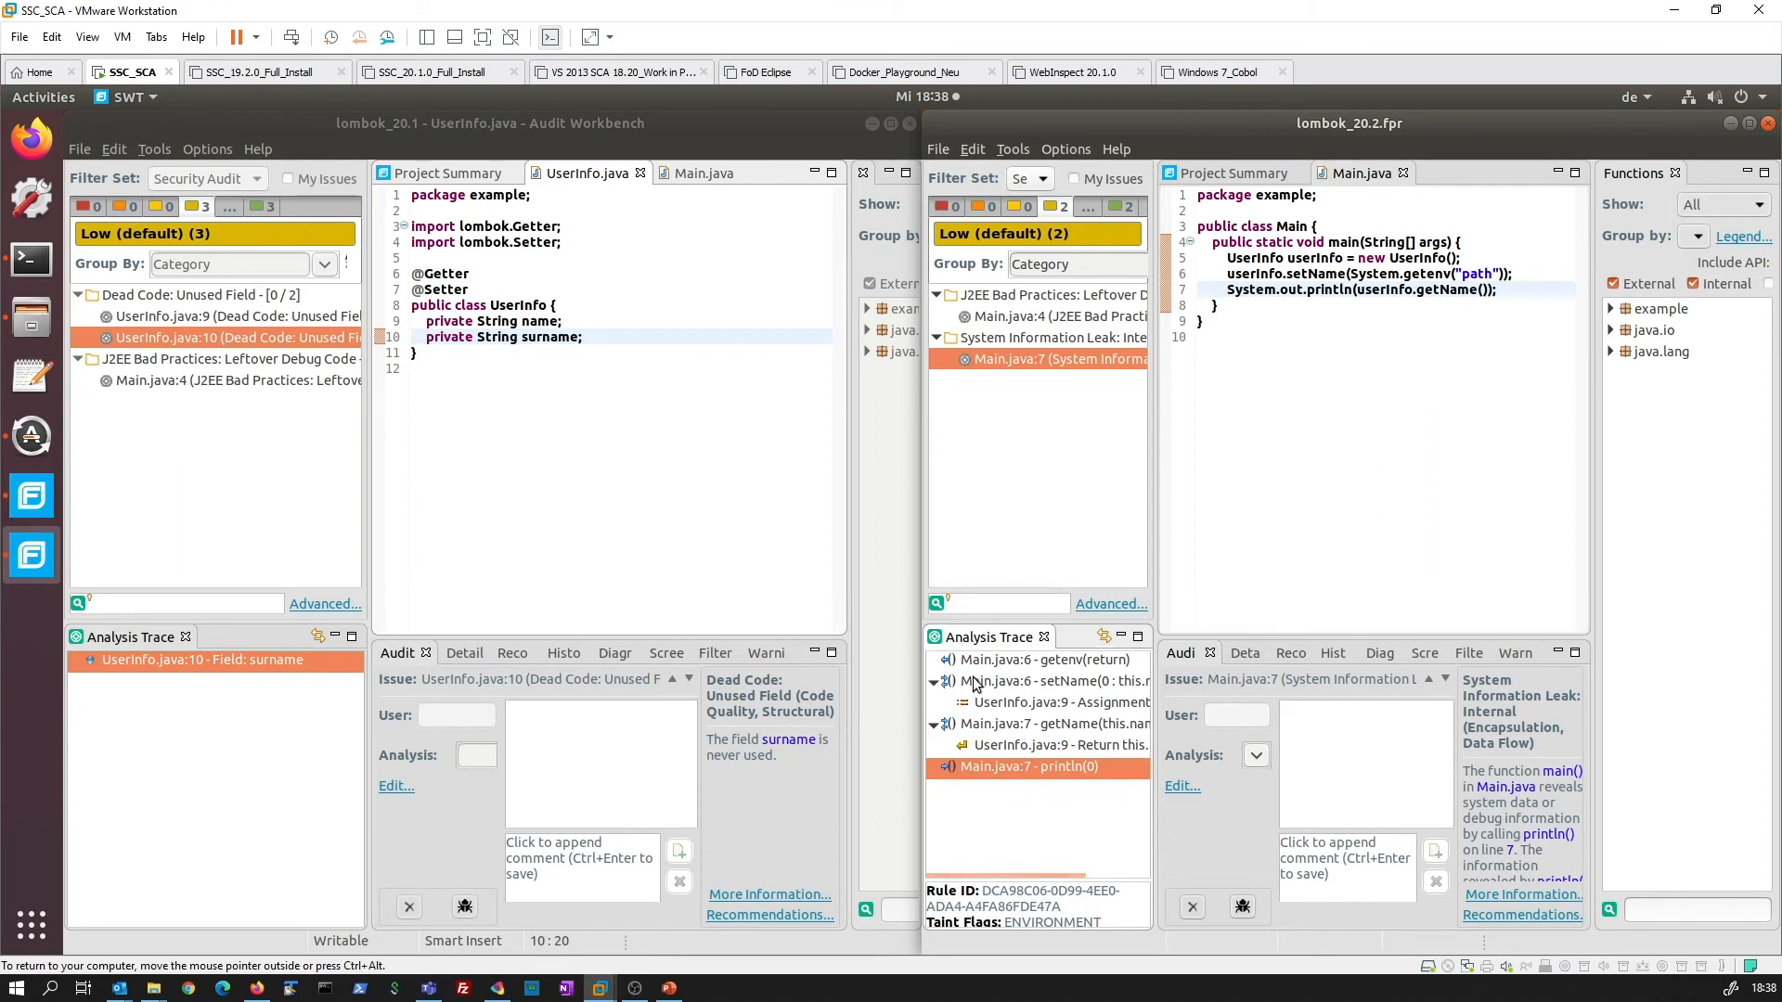
{"action": "left_click", "coordinate": [1034, 661]}
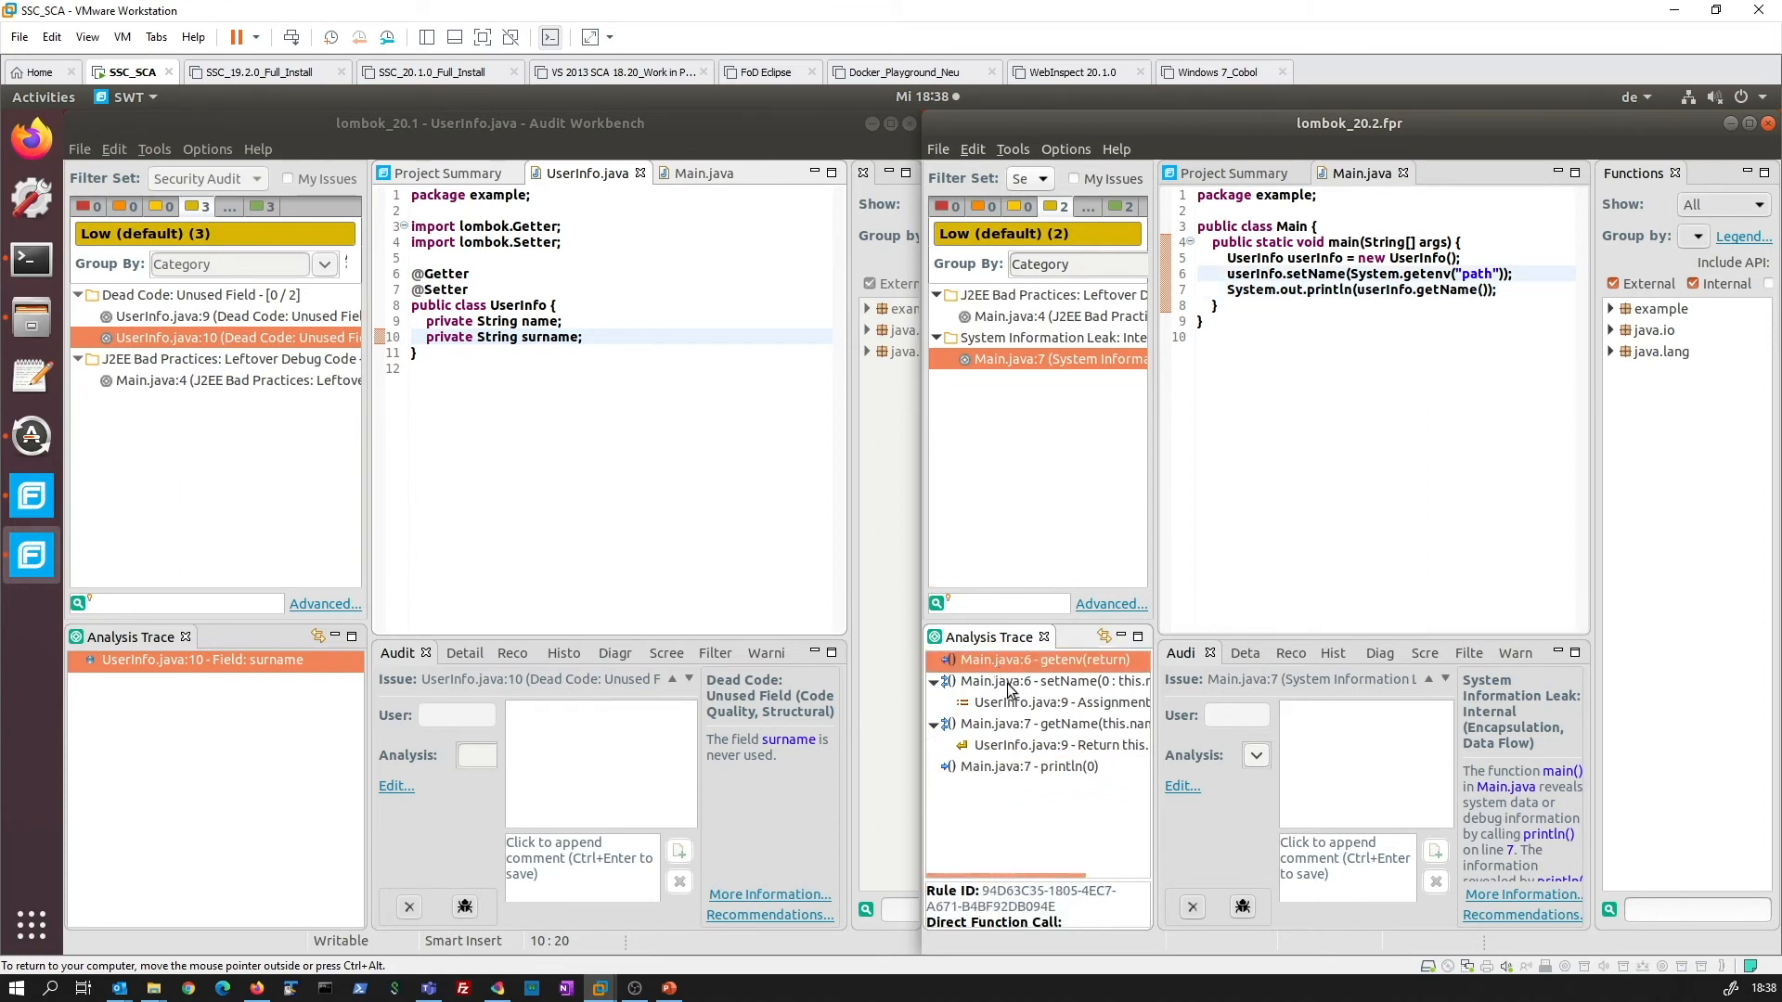
{"action": "left_click", "coordinate": [1039, 681]}
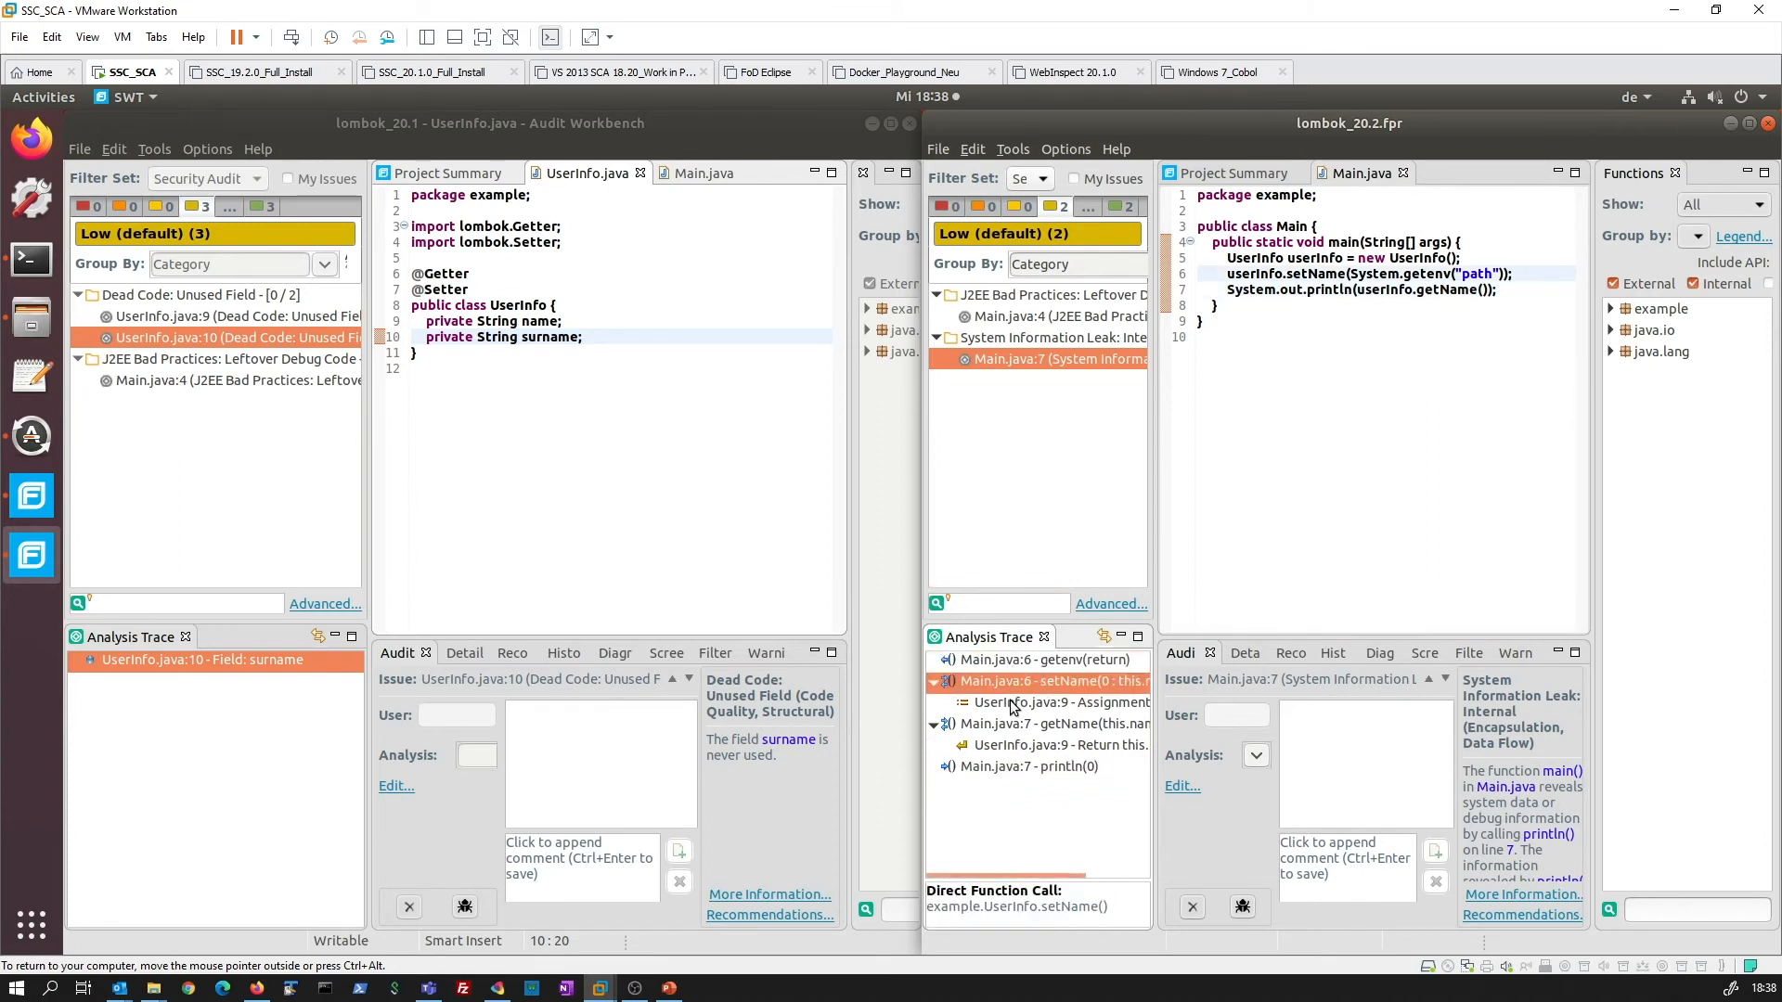
{"action": "left_click", "coordinate": [1045, 702]}
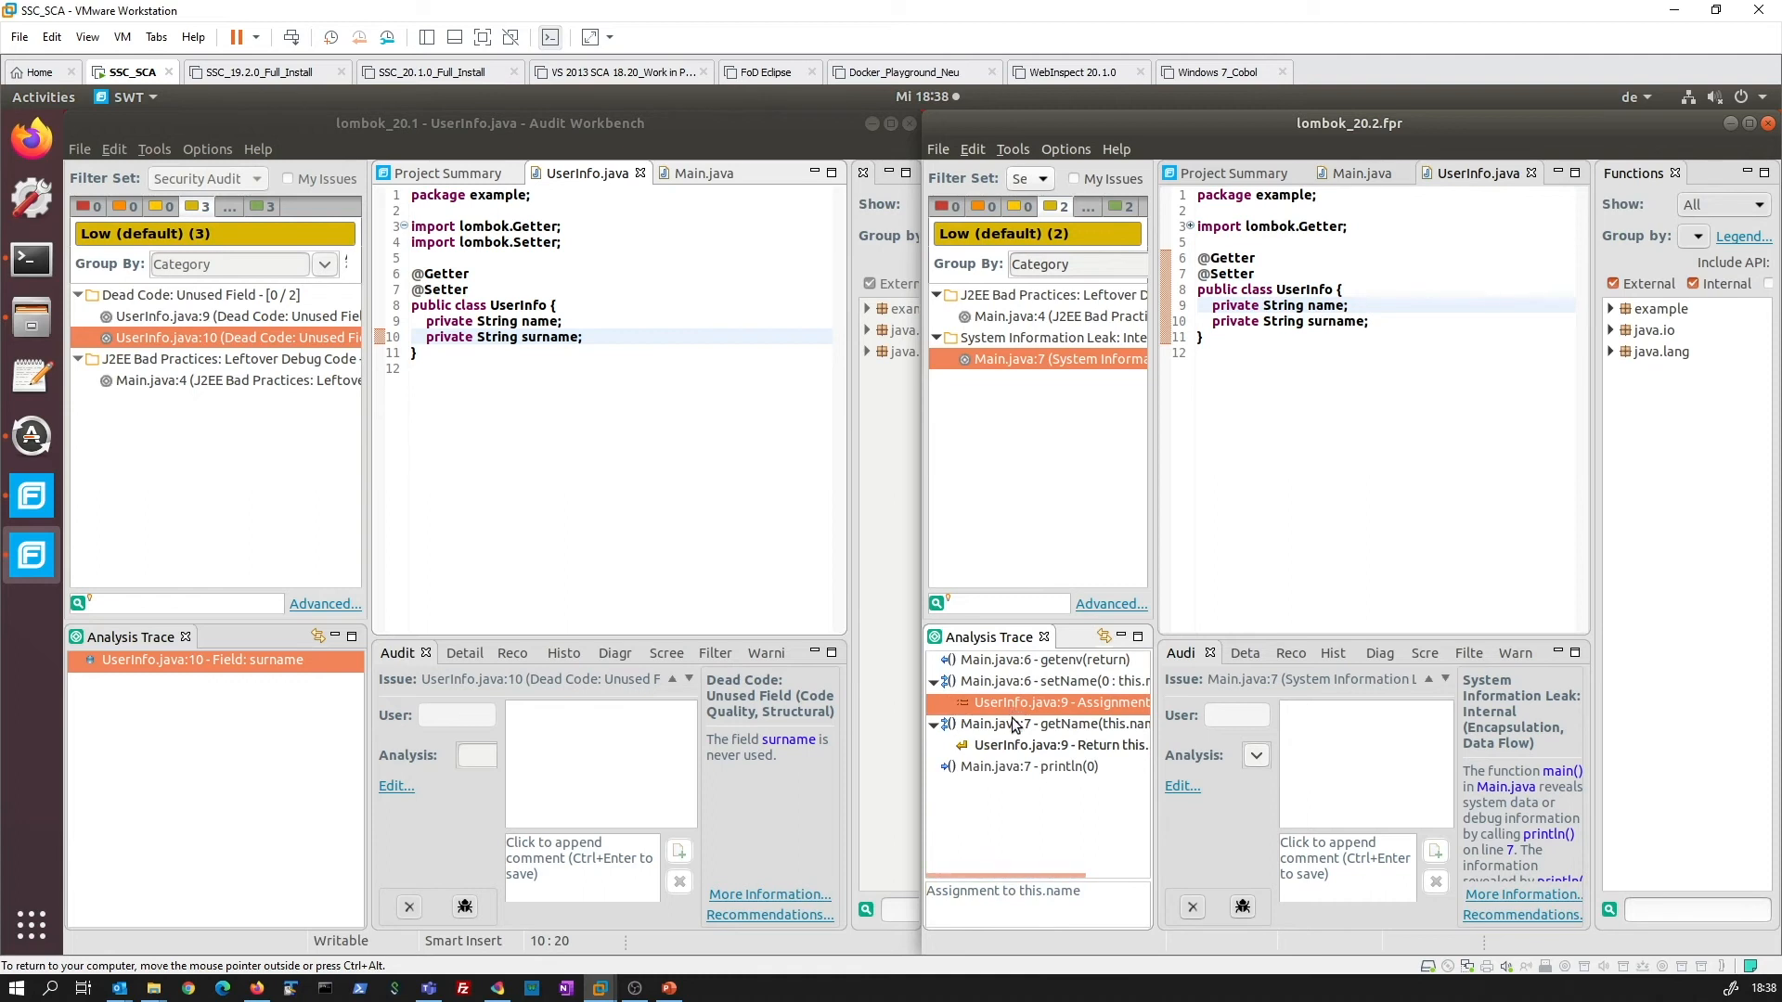
{"action": "left_click", "coordinate": [1034, 746]}
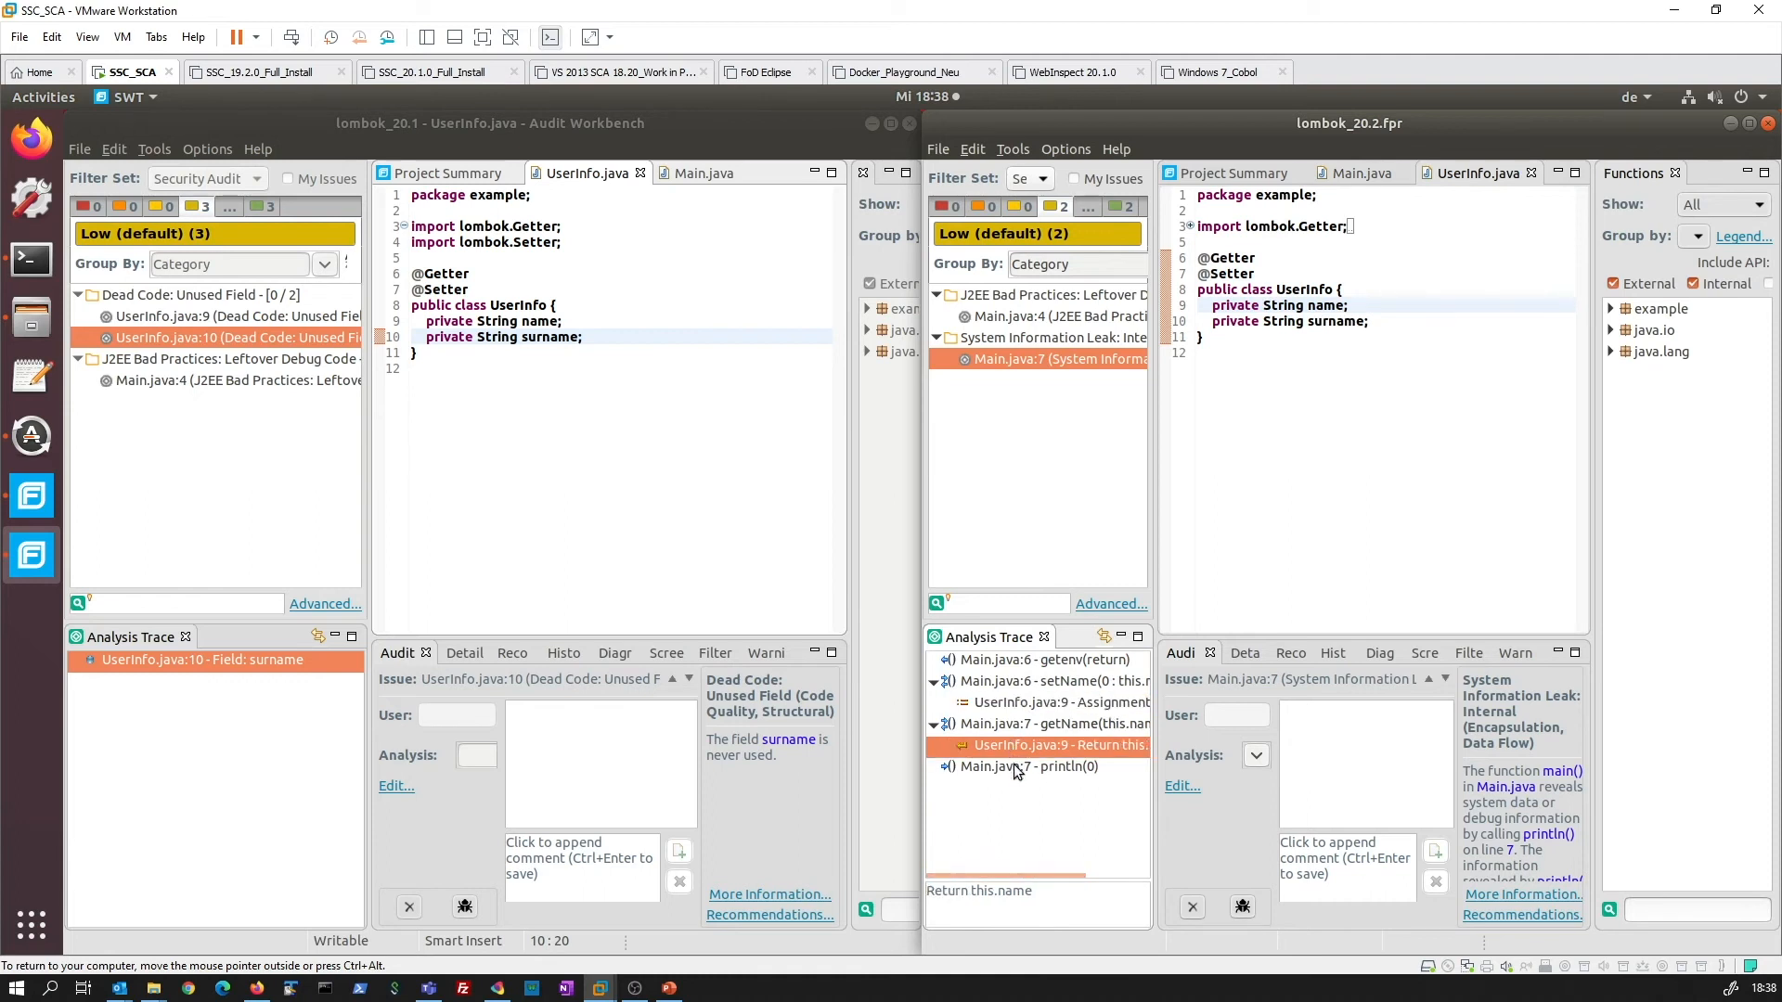
{"action": "left_click", "coordinate": [1019, 766]}
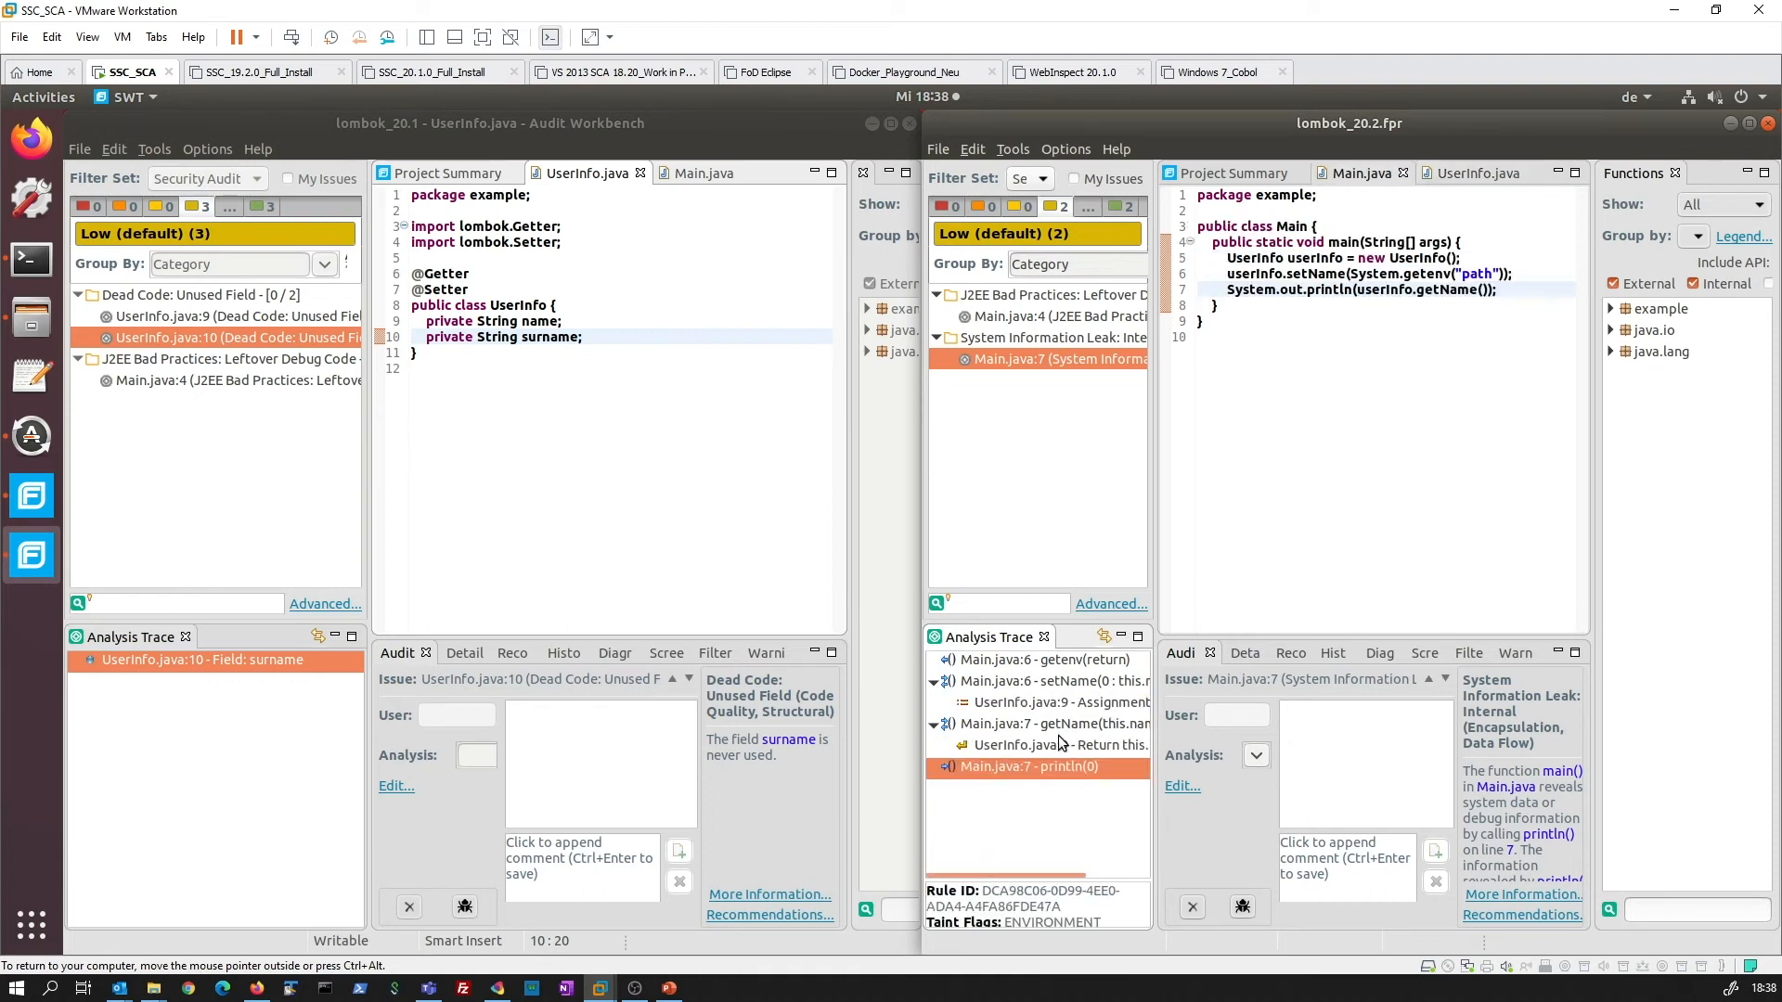